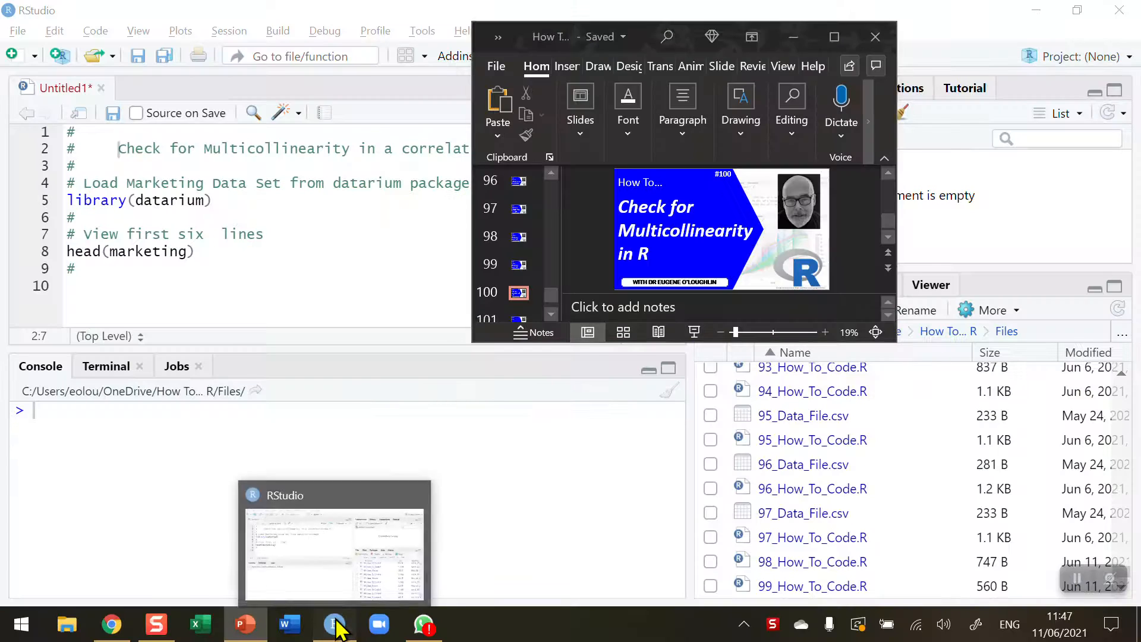
Bring RStudio forward and place the cursor after library(datarium) on line 5.
{"action": "left_click", "coordinate": [327, 623]}
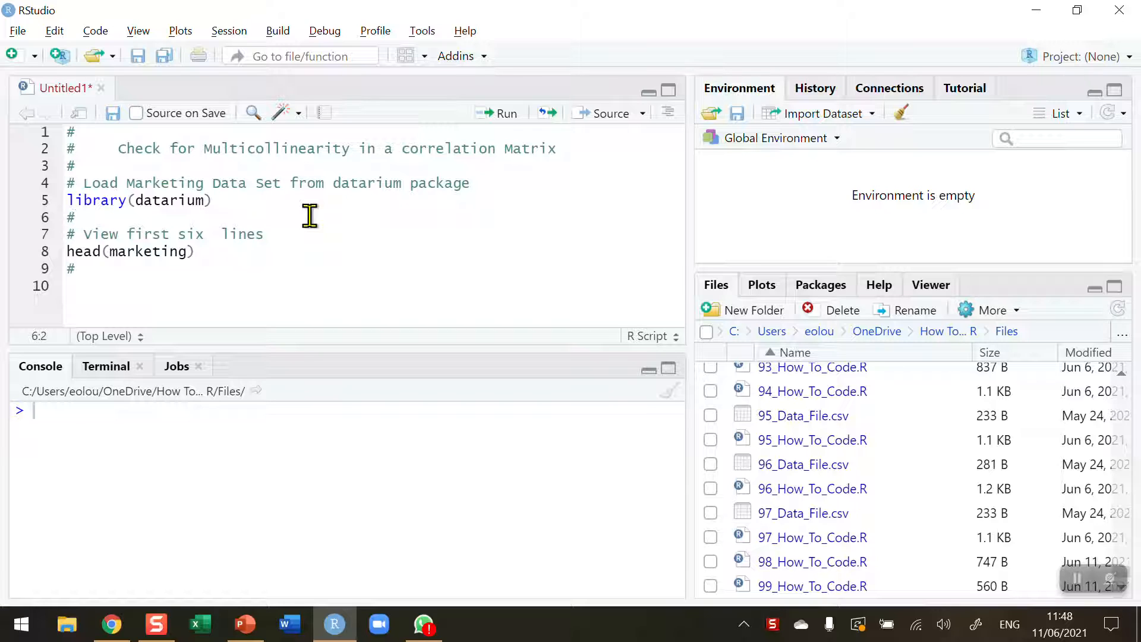
{"action": "mouse_move", "coordinate": [377, 221]}
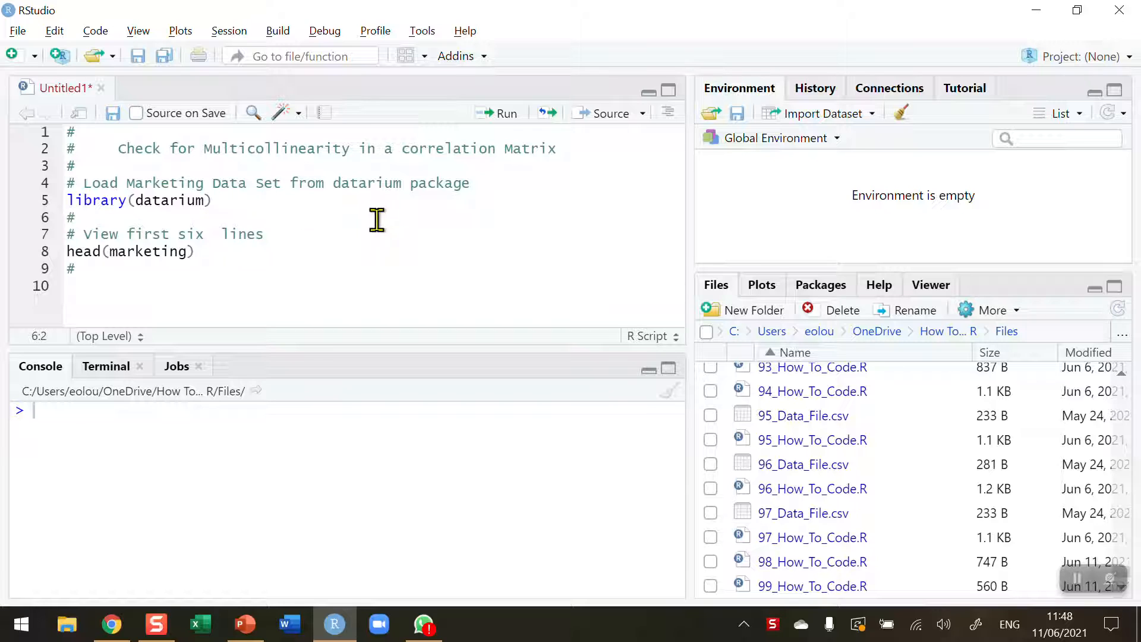
{"action": "left_click", "coordinate": [212, 200]}
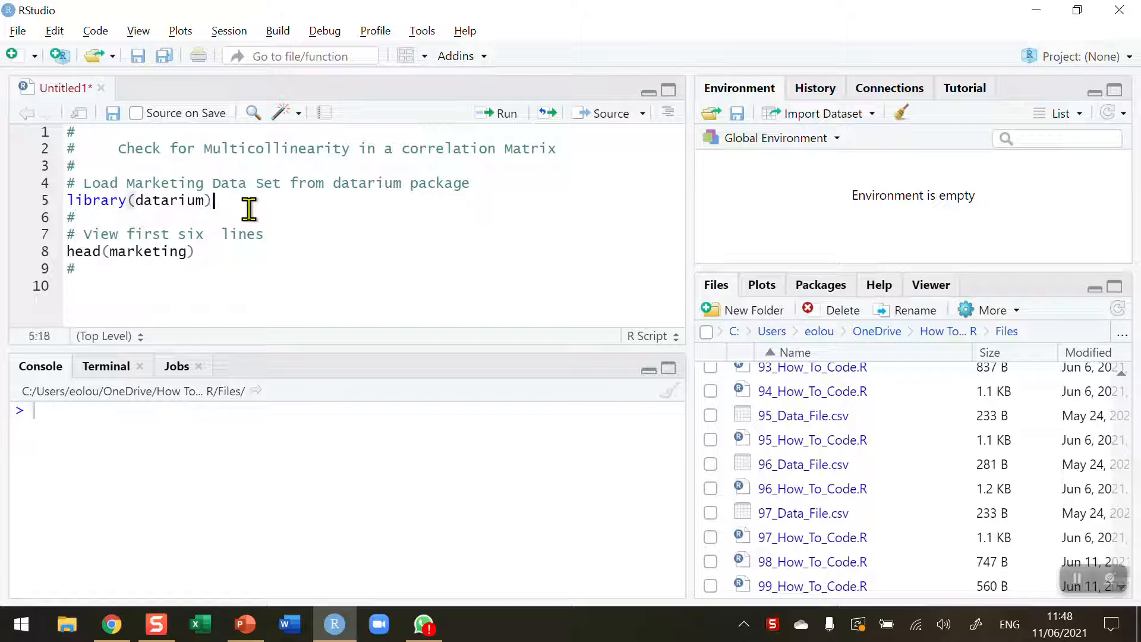
{"action": "mouse_move", "coordinate": [266, 201]}
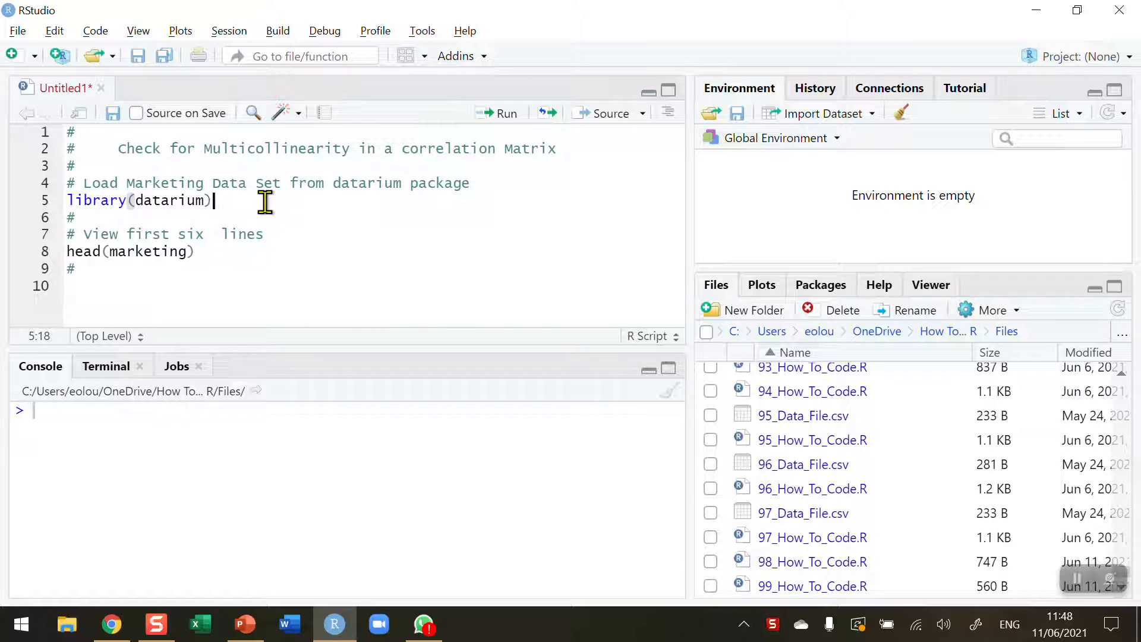
{"action": "mouse_move", "coordinate": [840, 297]}
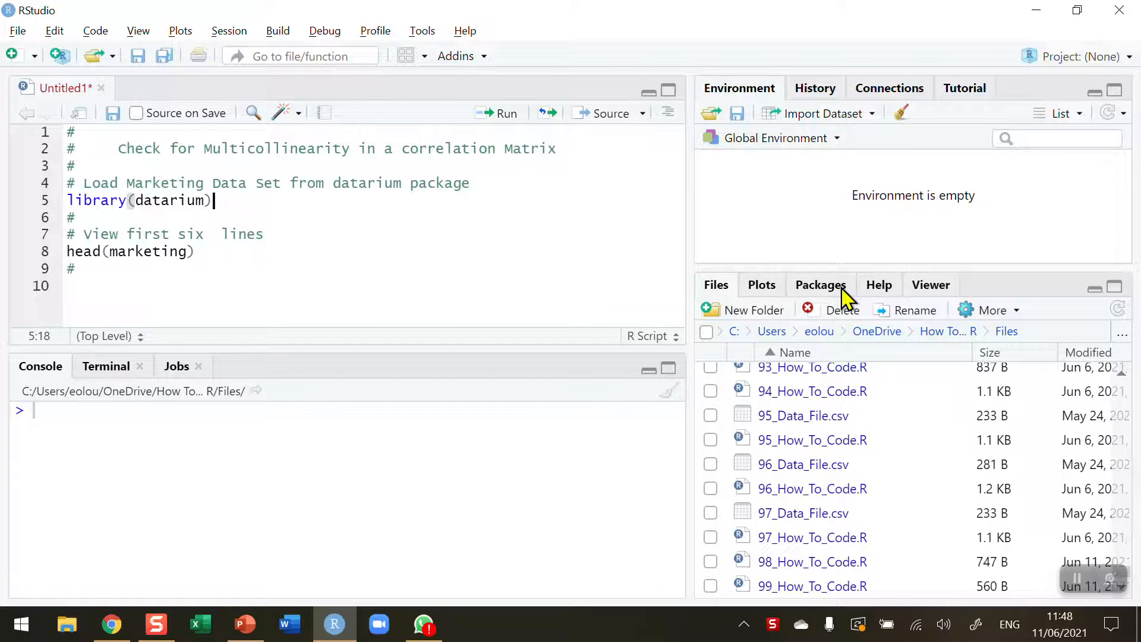
Show installed packages including datarium, then cancel the Install Packages dialog.
{"action": "left_click", "coordinate": [820, 286]}
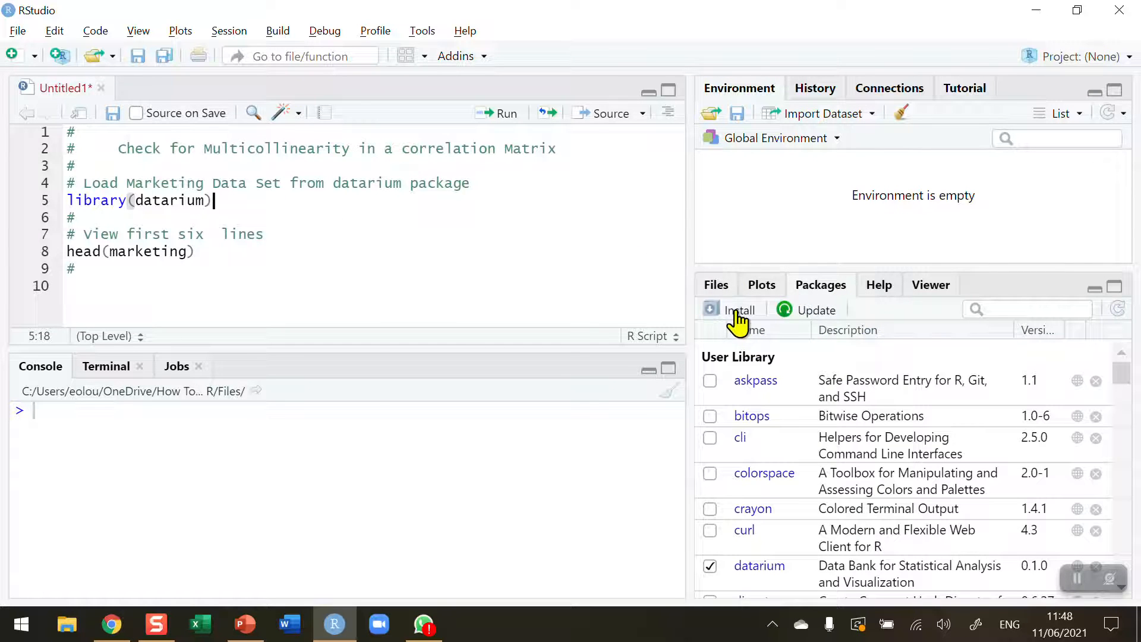
{"action": "left_click", "coordinate": [733, 309]}
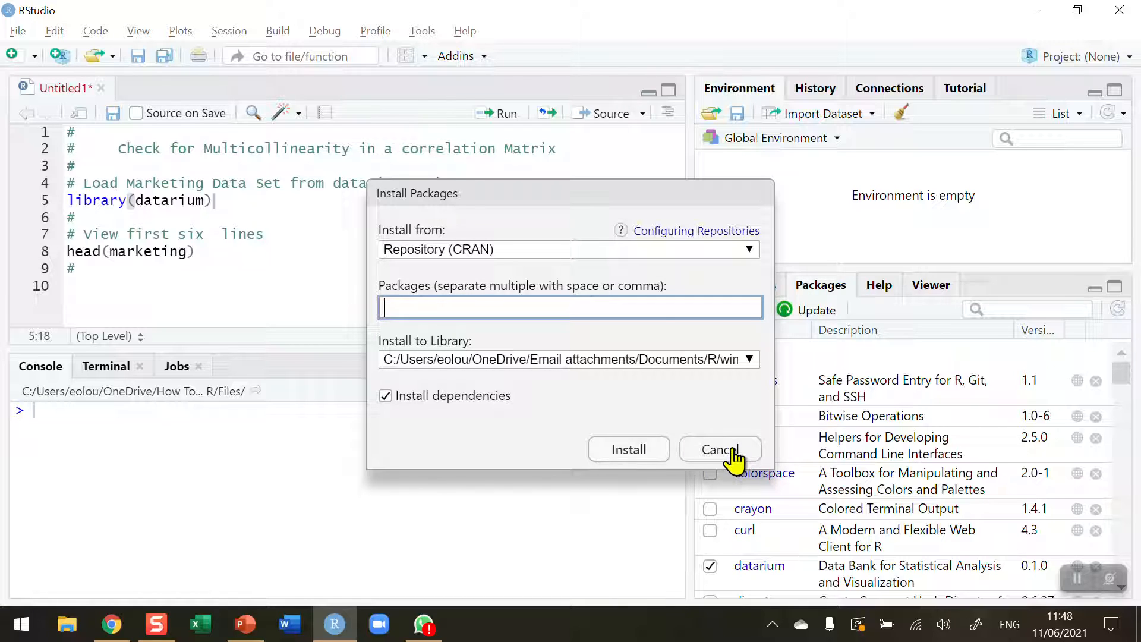
{"action": "left_click", "coordinate": [720, 450]}
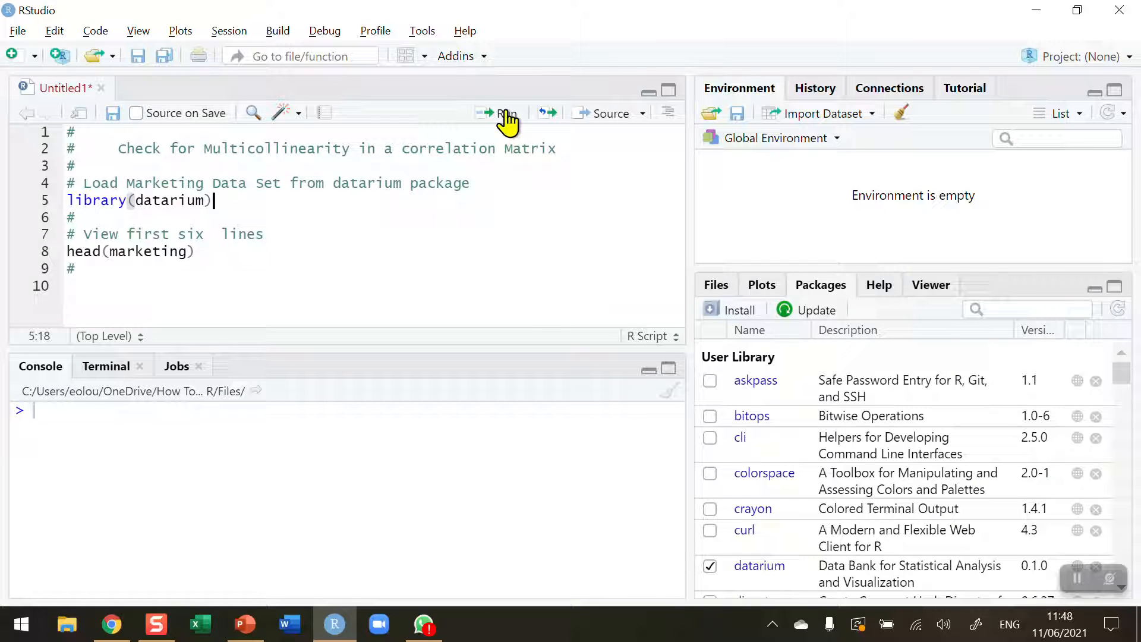
Run library(datarium) and head(marketing) to print the first six marketing rows.
{"action": "left_click", "coordinate": [500, 112]}
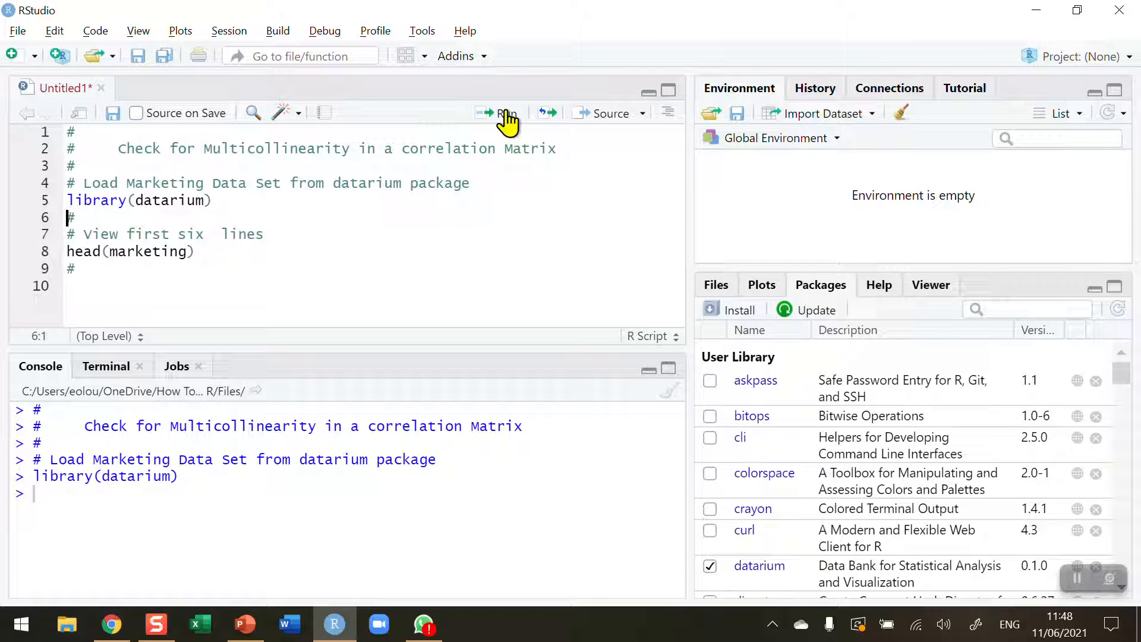
{"action": "mouse_move", "coordinate": [221, 256]}
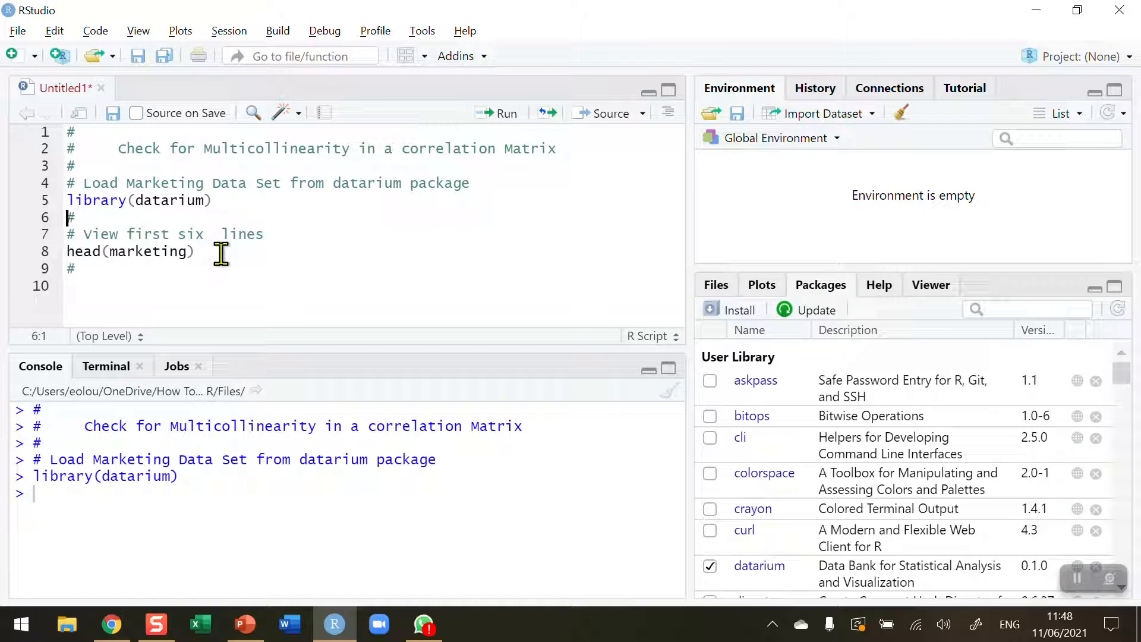
{"action": "left_click", "coordinate": [509, 113]}
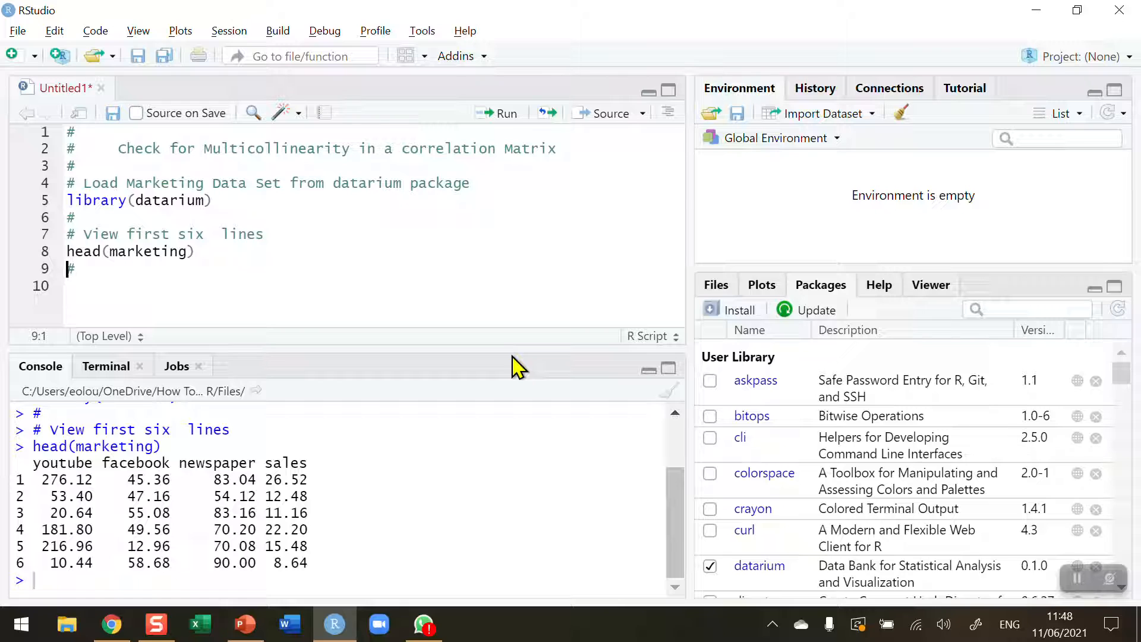
{"action": "mouse_move", "coordinate": [114, 480]}
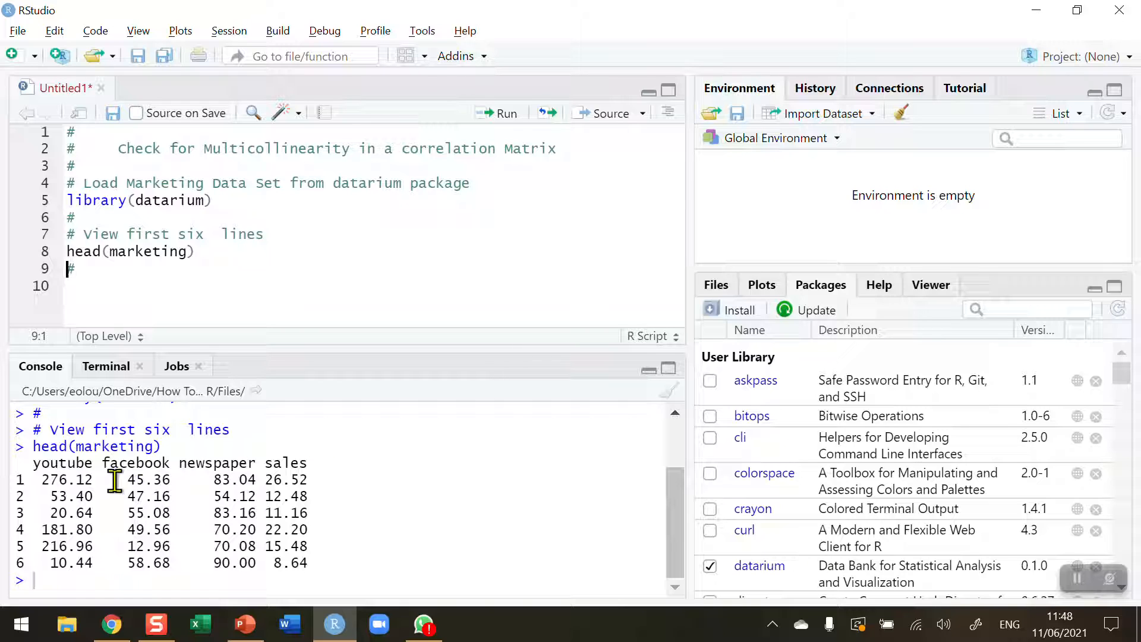
{"action": "mouse_move", "coordinate": [225, 466]}
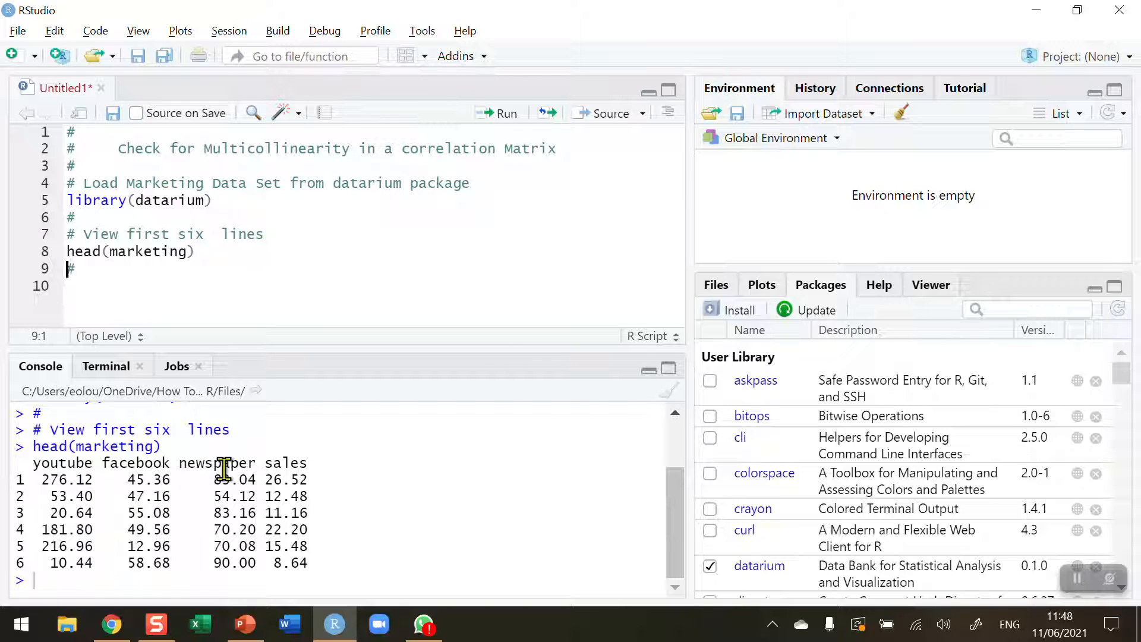
{"action": "mouse_move", "coordinate": [289, 458]}
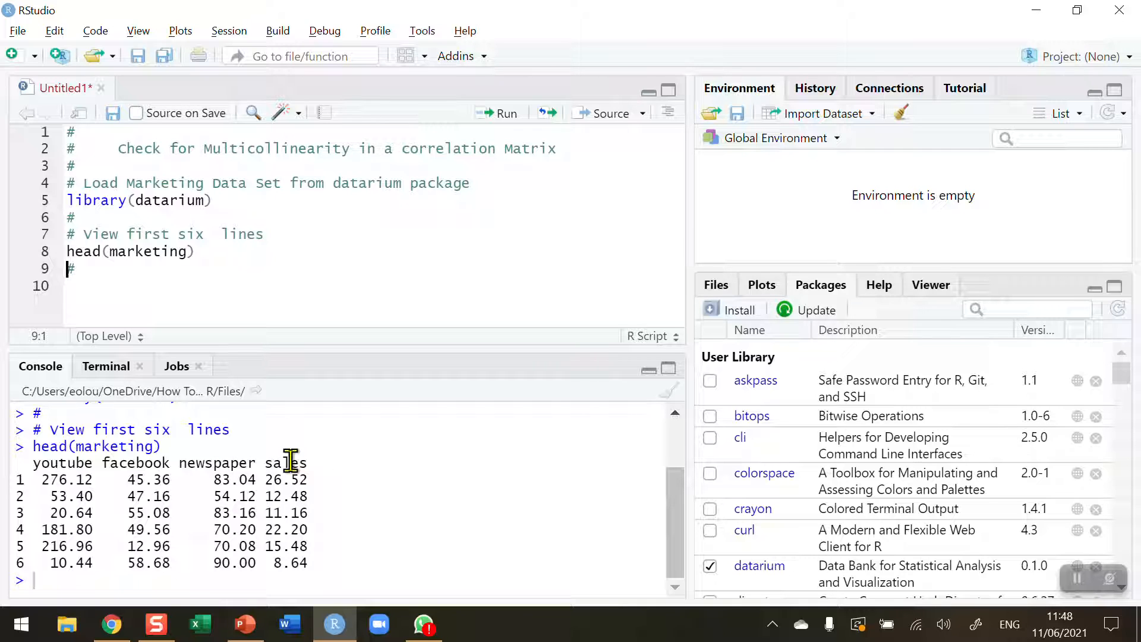
{"action": "mouse_move", "coordinate": [95, 500]}
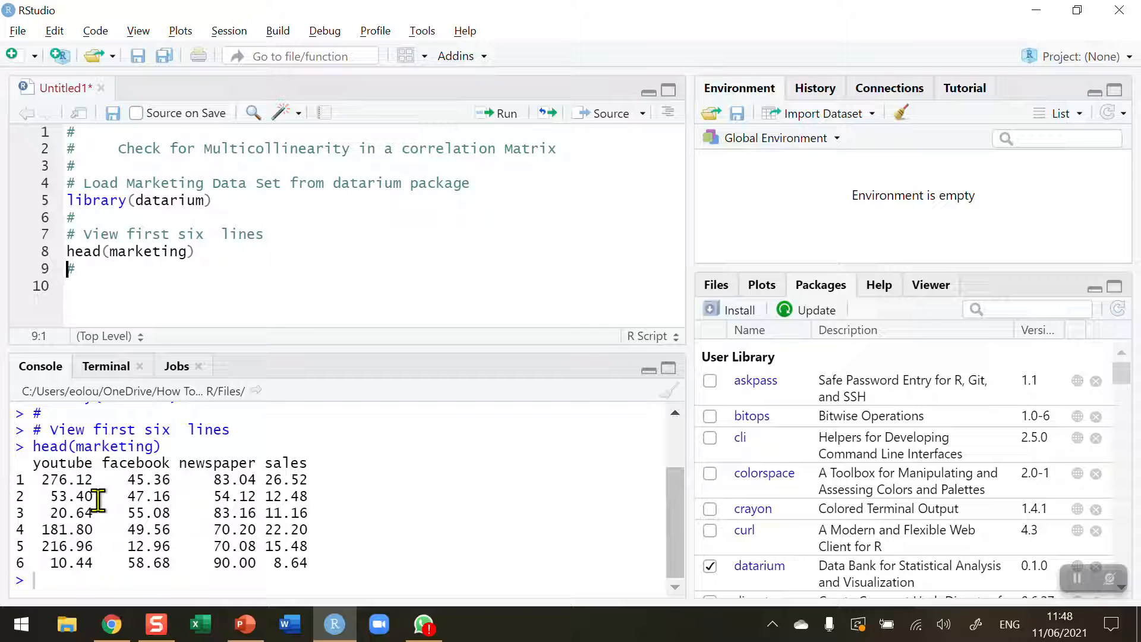
{"action": "mouse_move", "coordinate": [97, 479]}
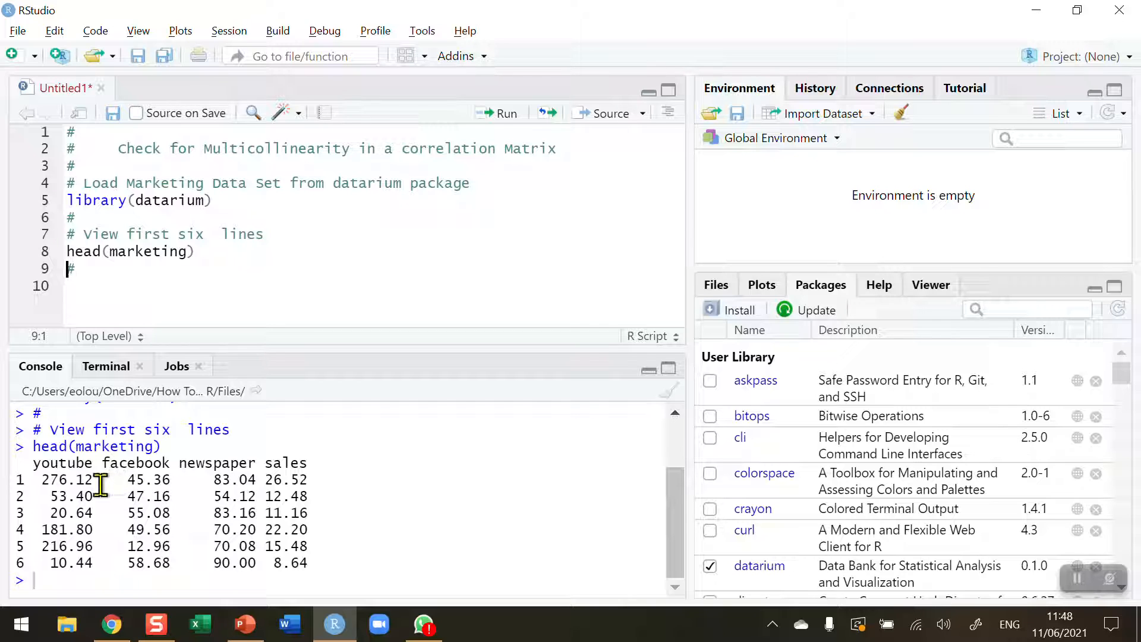
{"action": "mouse_move", "coordinate": [347, 488]}
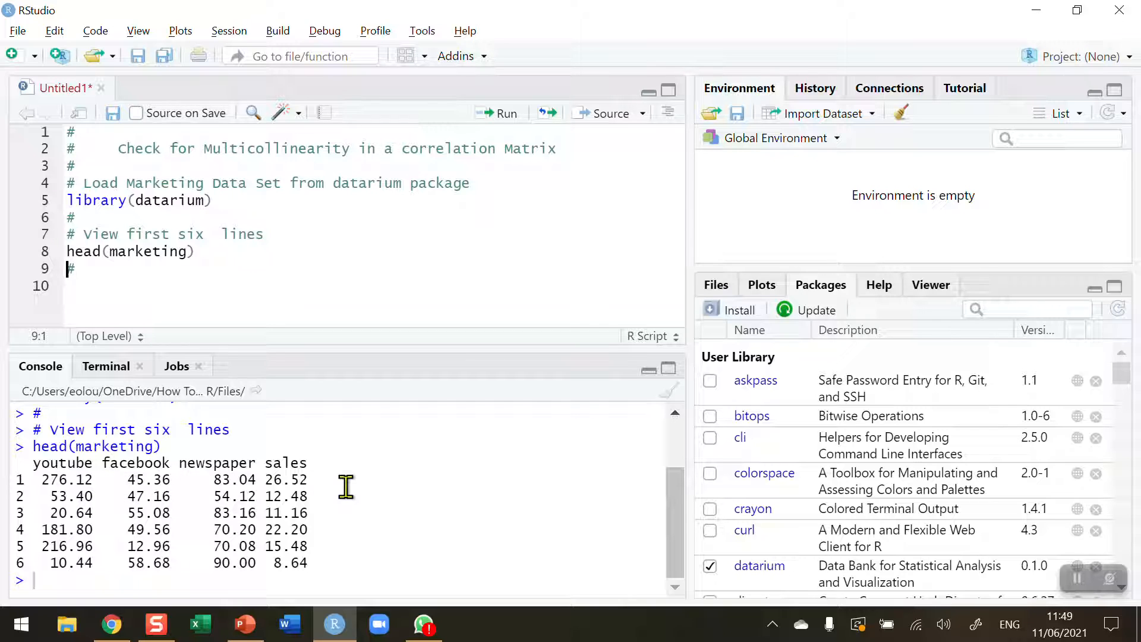
{"action": "mouse_move", "coordinate": [64, 479]}
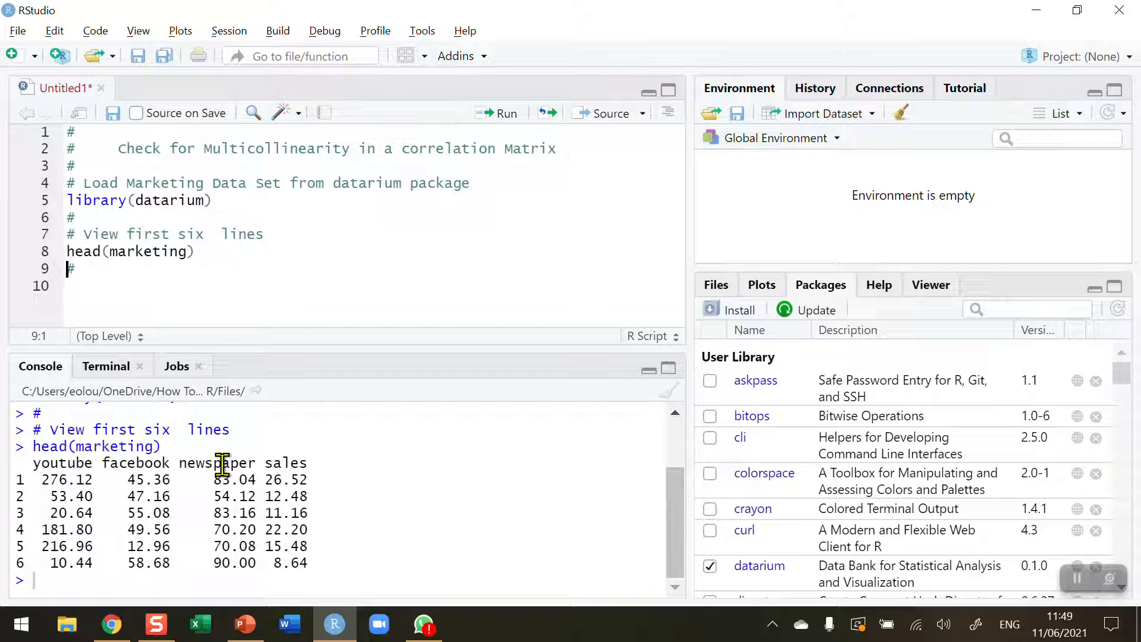
{"action": "mouse_move", "coordinate": [292, 463]}
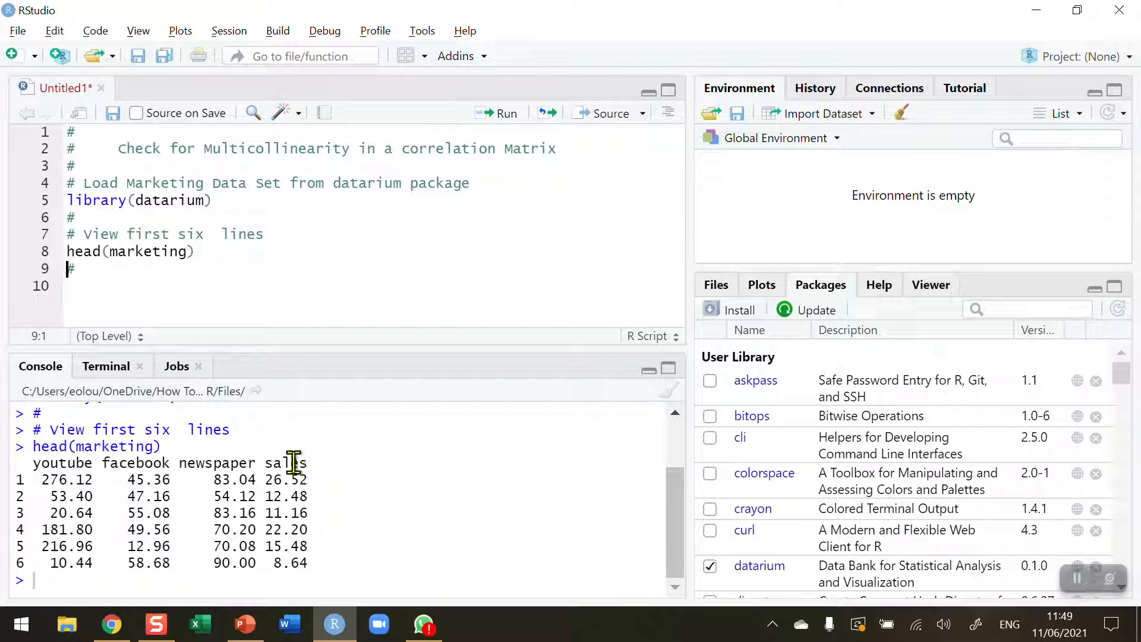
{"action": "mouse_move", "coordinate": [81, 297]}
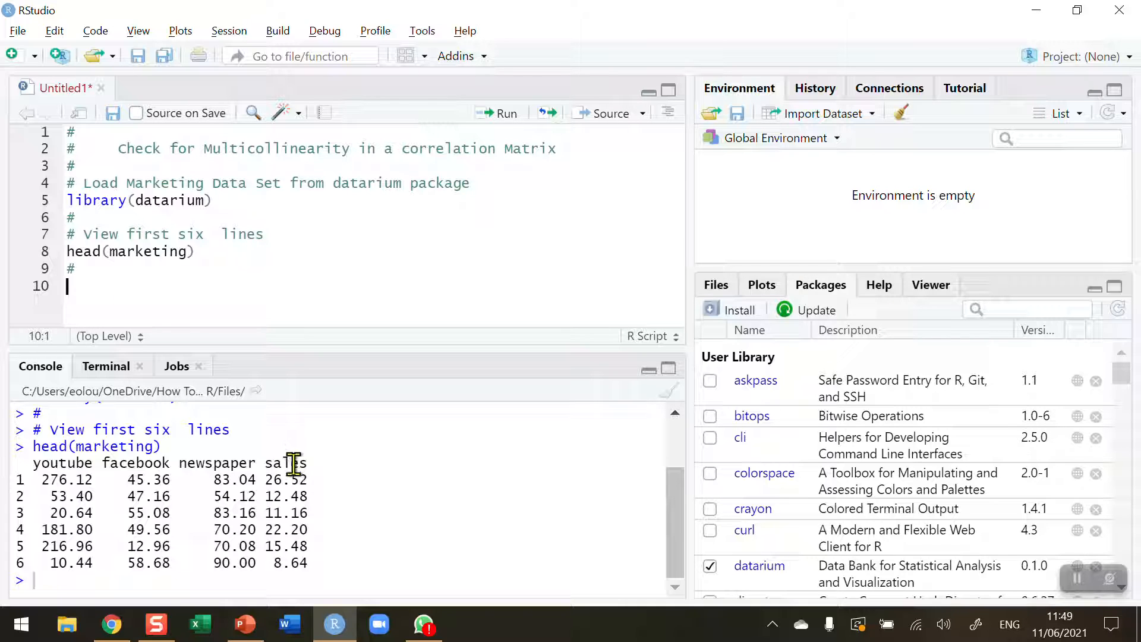
{"action": "mouse_move", "coordinate": [303, 479]}
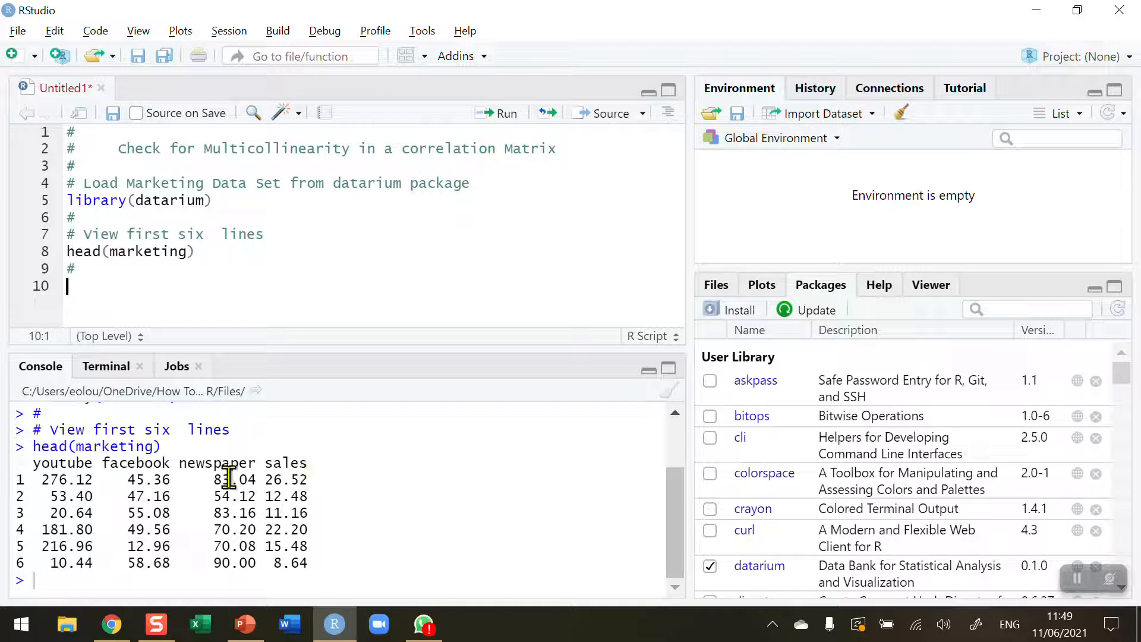
{"action": "mouse_move", "coordinate": [143, 462]}
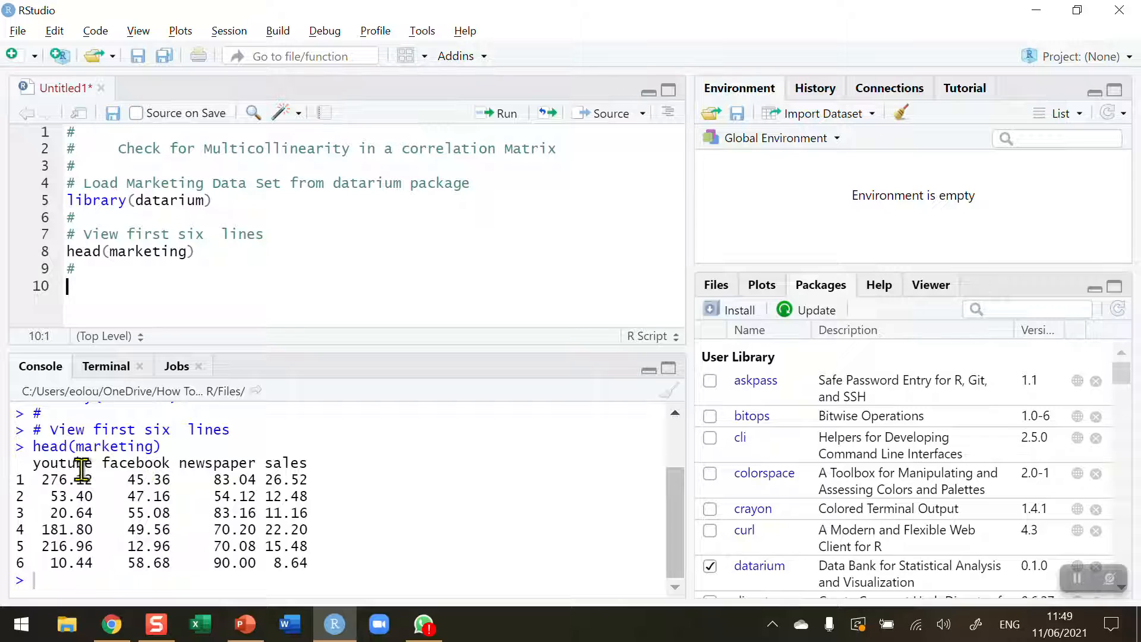
{"action": "mouse_move", "coordinate": [107, 479]}
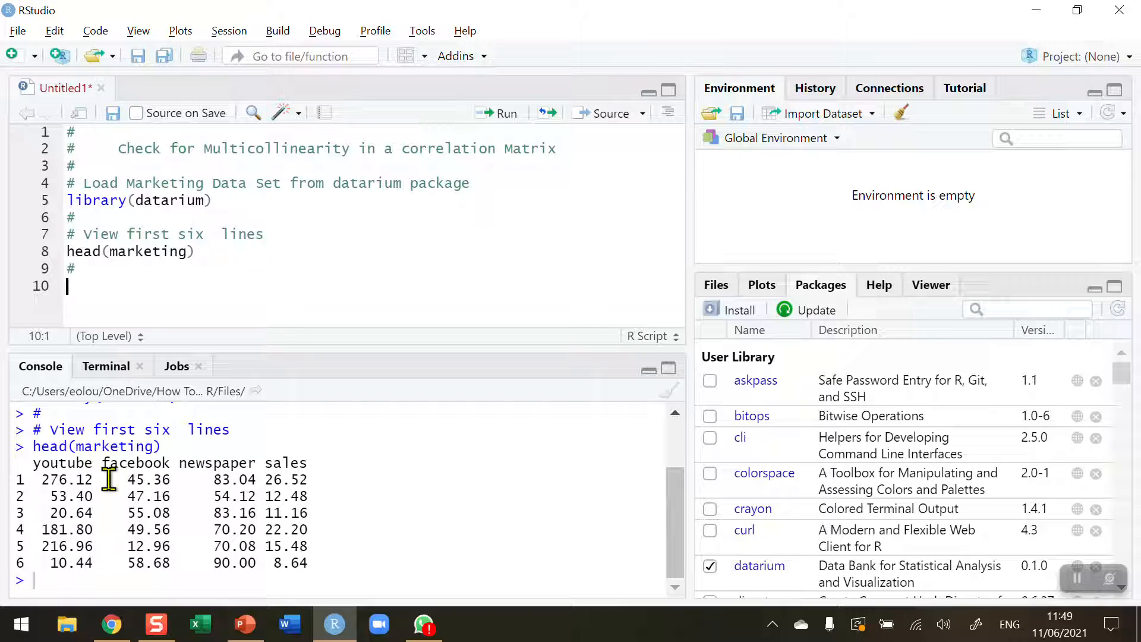
{"action": "mouse_move", "coordinate": [233, 462]}
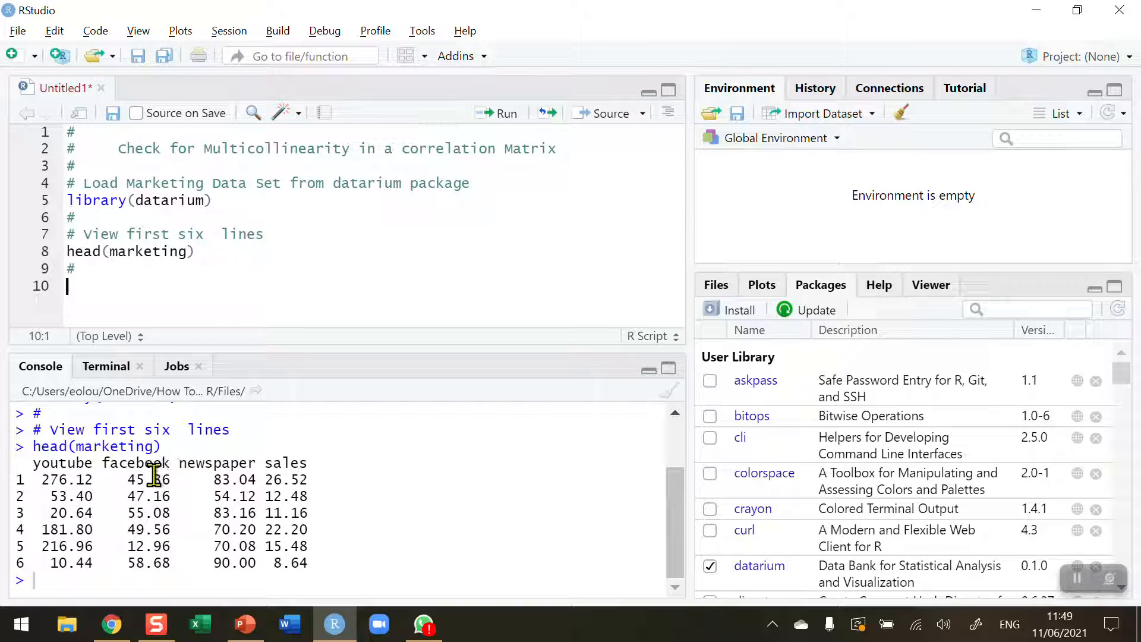
{"action": "mouse_move", "coordinate": [90, 286]}
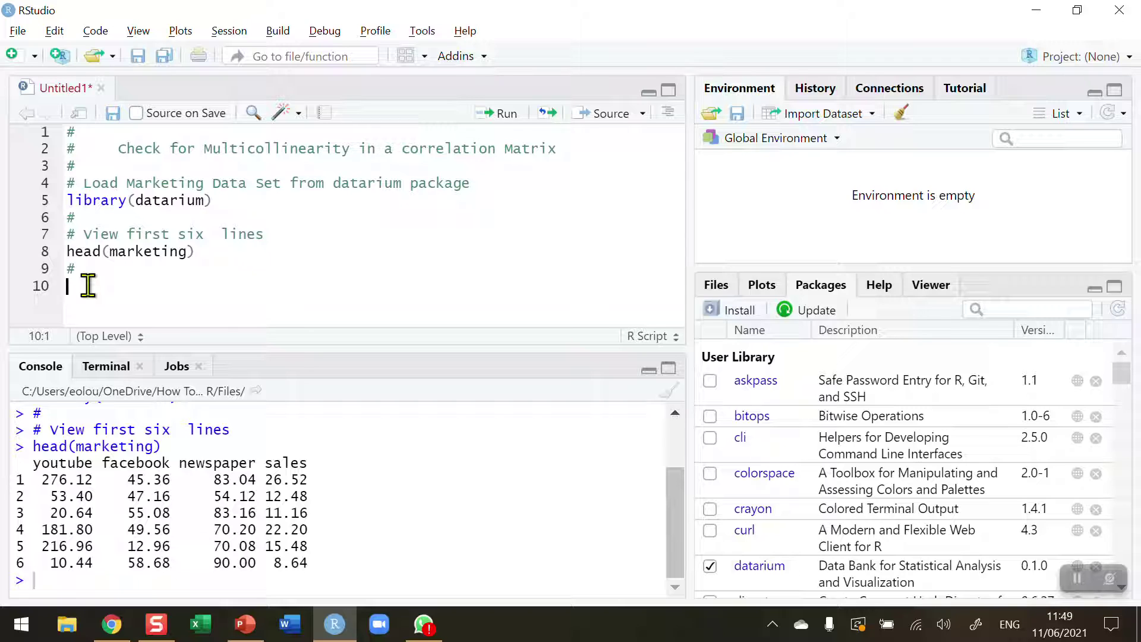
{"action": "mouse_move", "coordinate": [266, 277]}
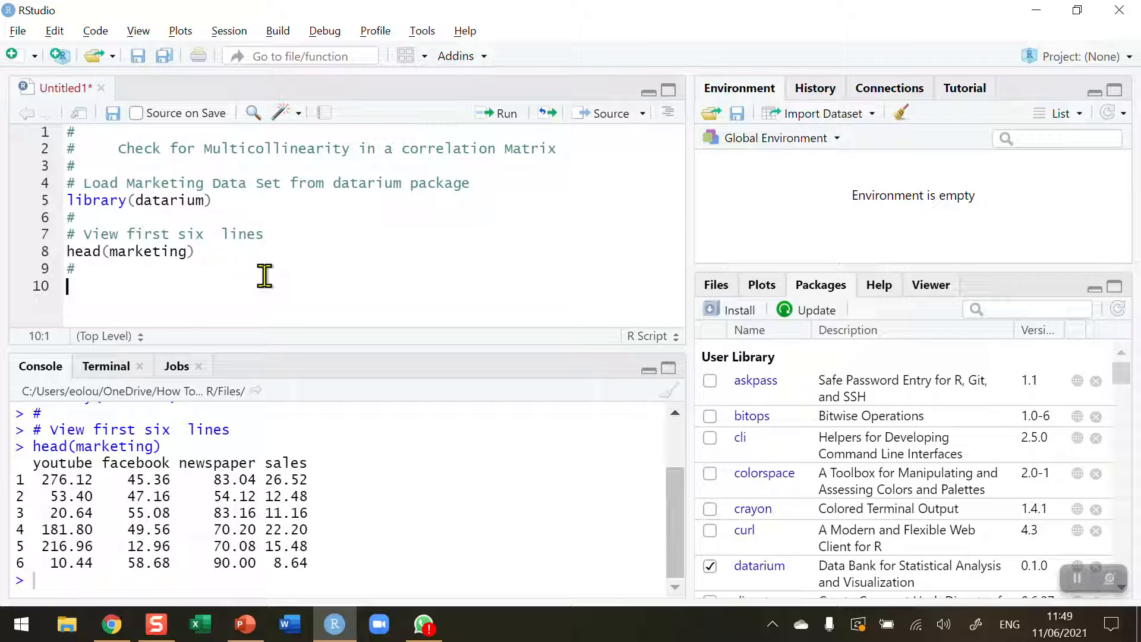
{"action": "mouse_move", "coordinate": [256, 276]}
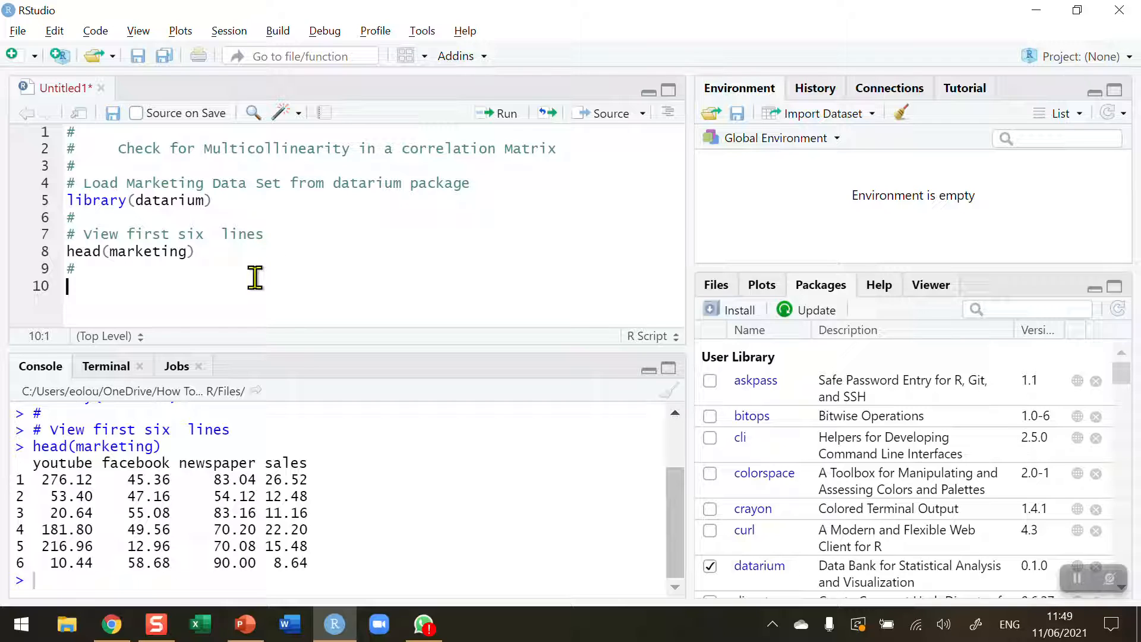
Write cor(marketing, method = "pearson") on line 10 of the script.
{"action": "type", "text": "c"}
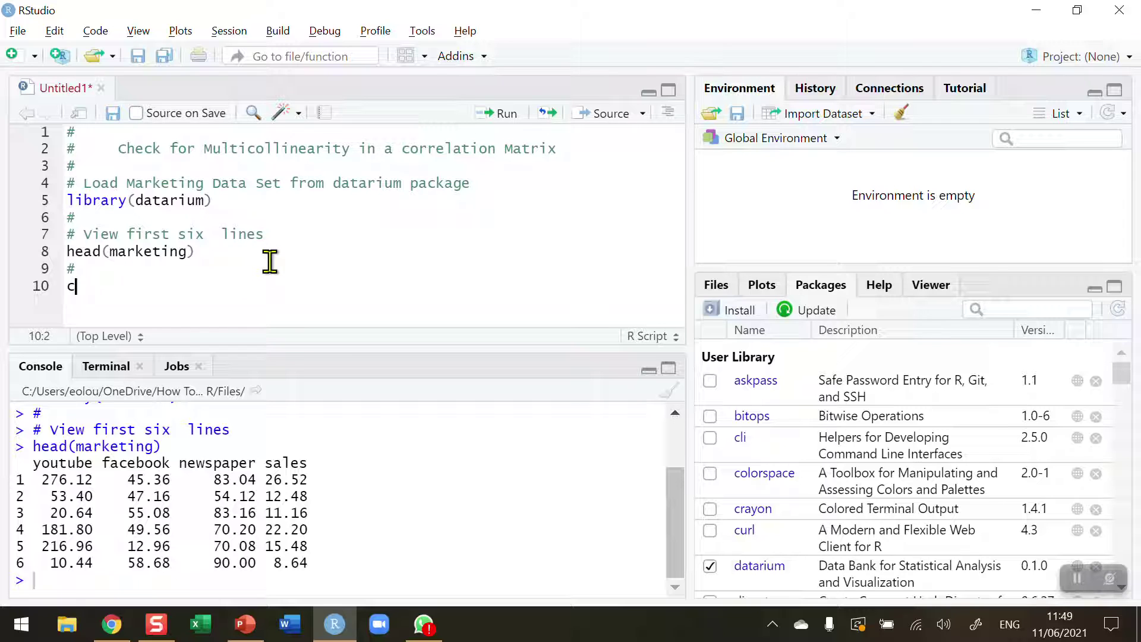
{"action": "type", "text": "or("}
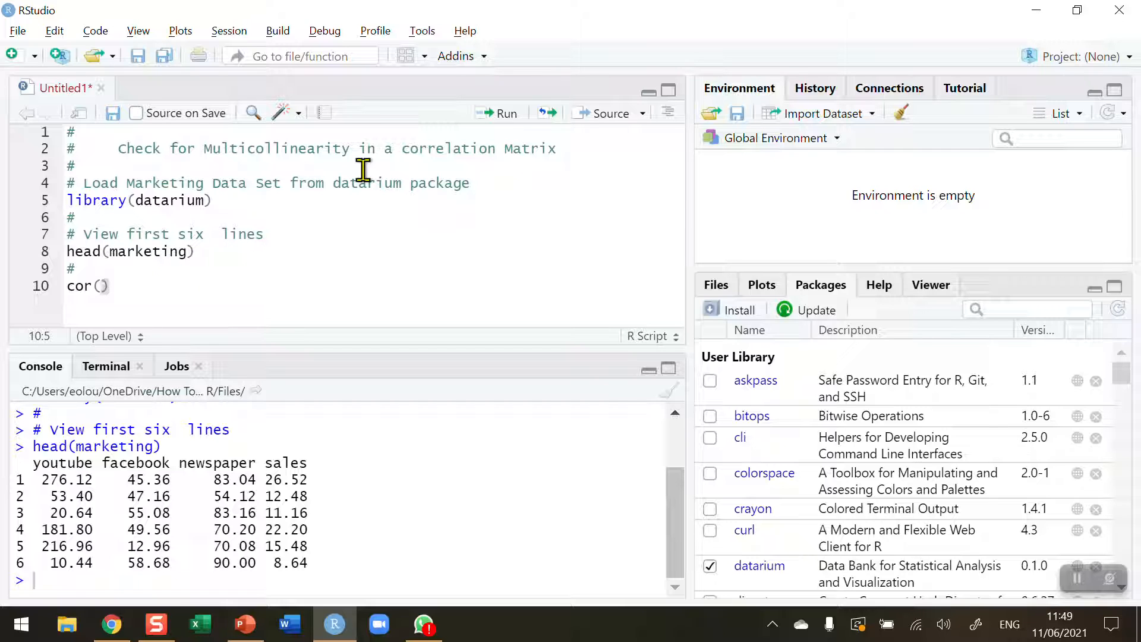
{"action": "type", "text": "m"}
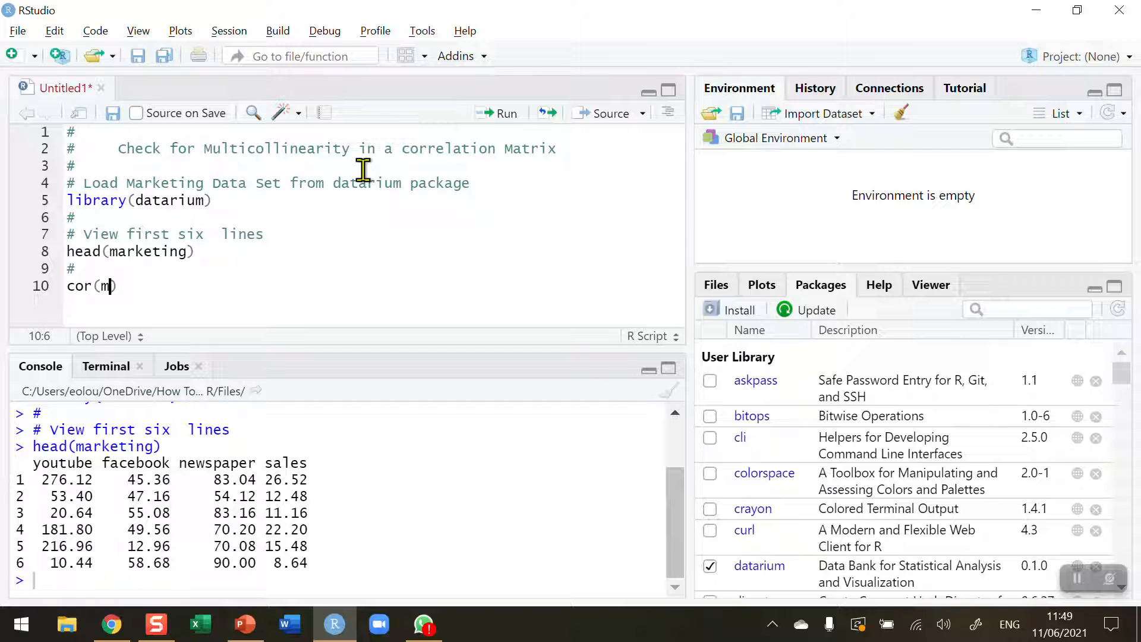
{"action": "type", "text": "arketing"}
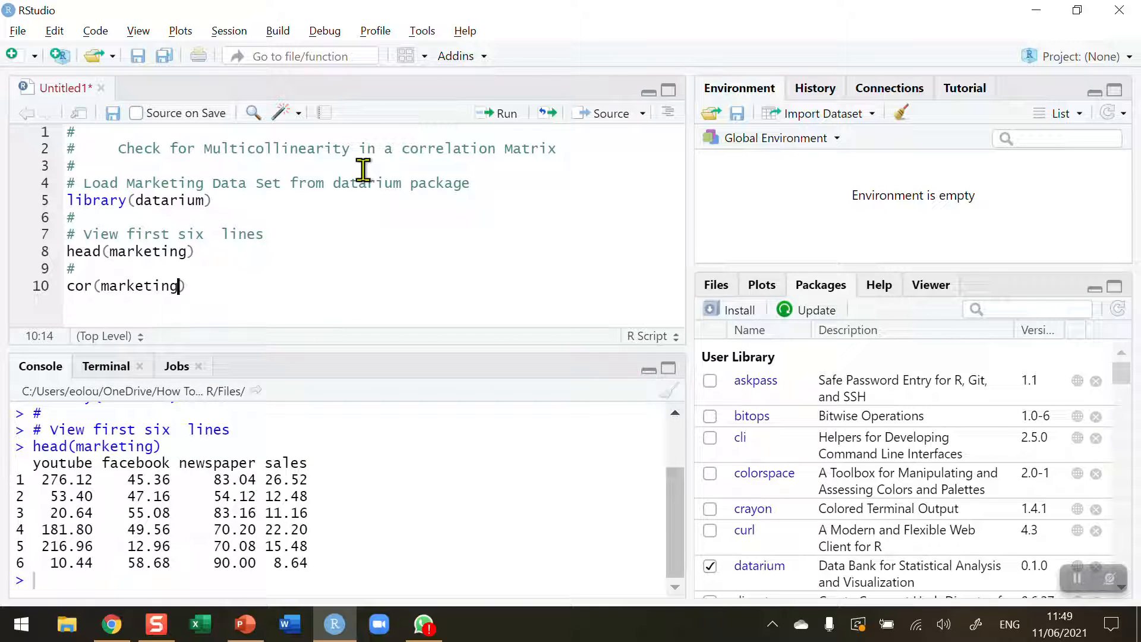
{"action": "type", "text": ","}
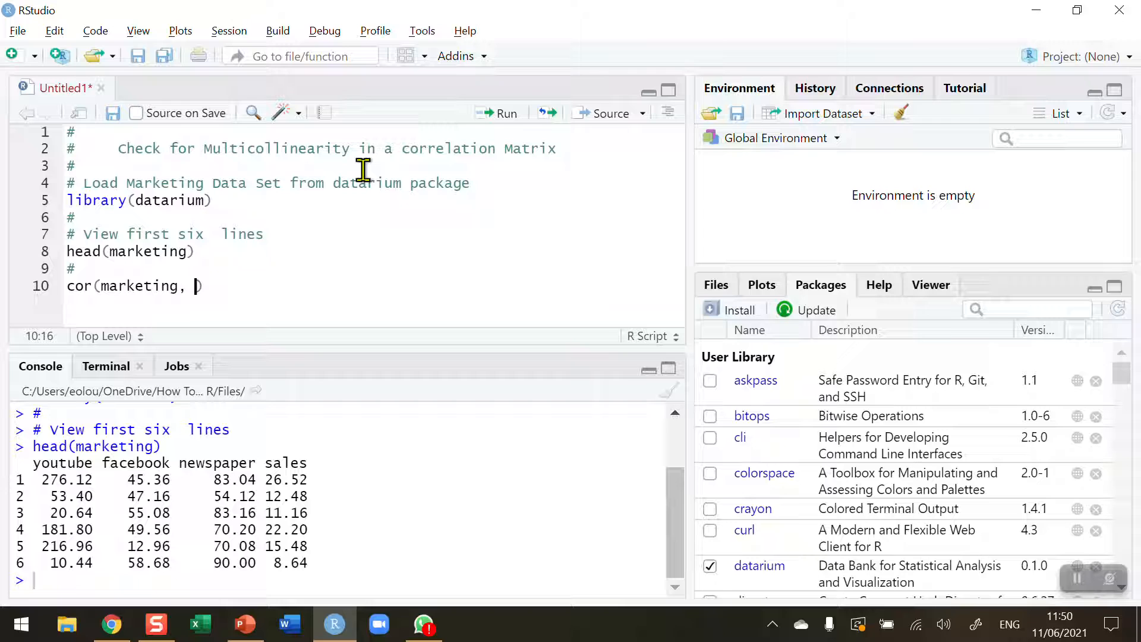
{"action": "type", "text": "method"}
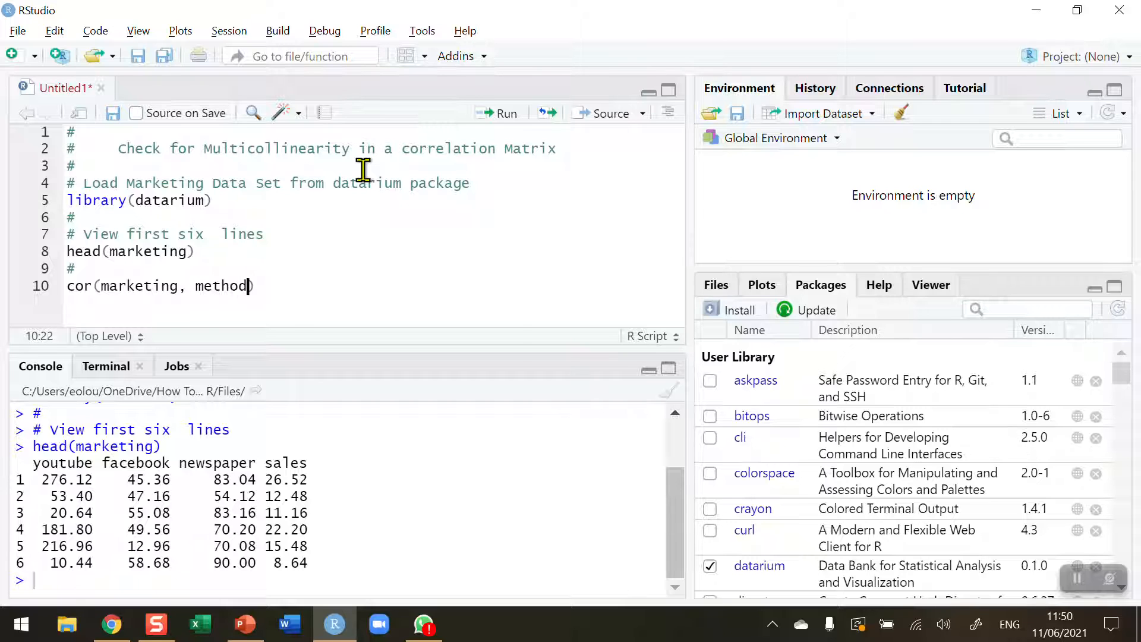
{"action": "type", "text": "\" \""}
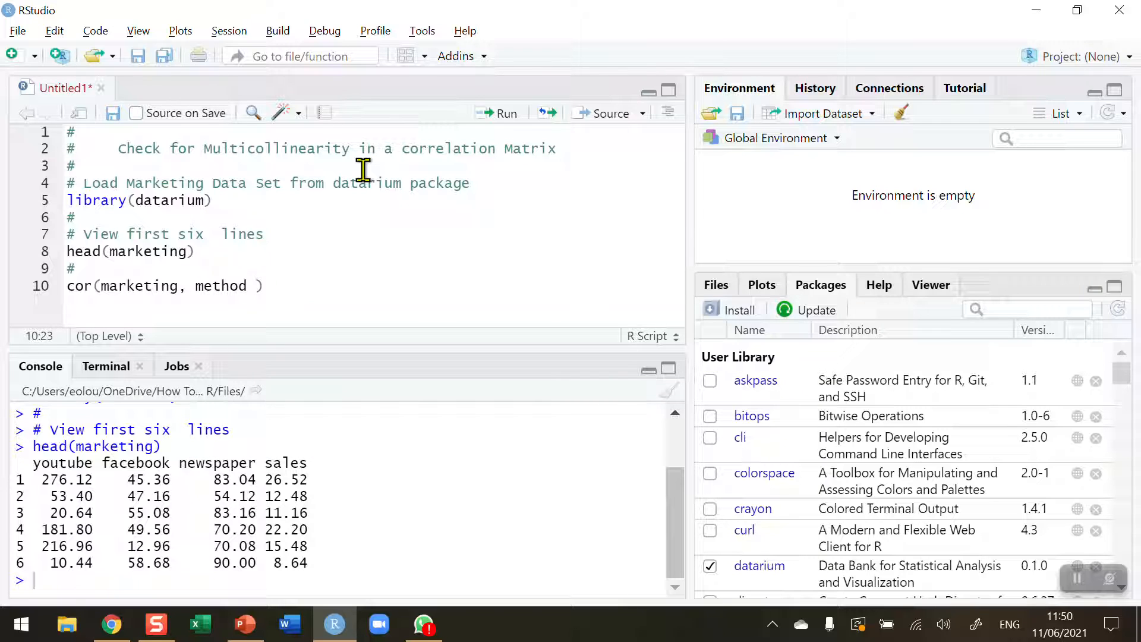
{"action": "type", "text": "="}
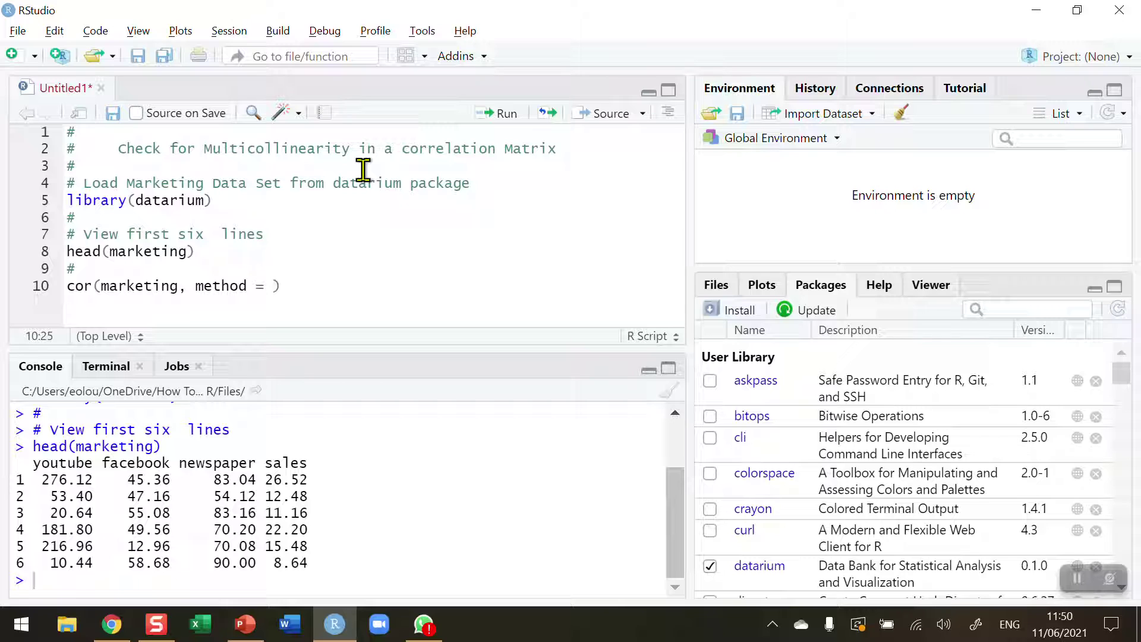
{"action": "type", "text": "\"pearso\""}
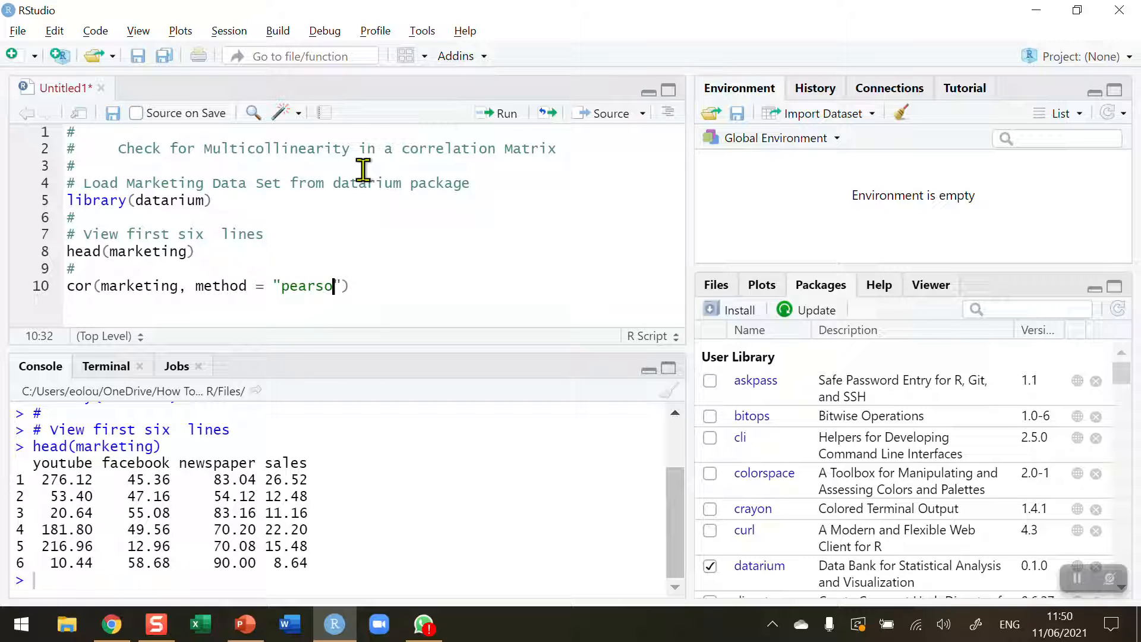
{"action": "type", "text": "n"}
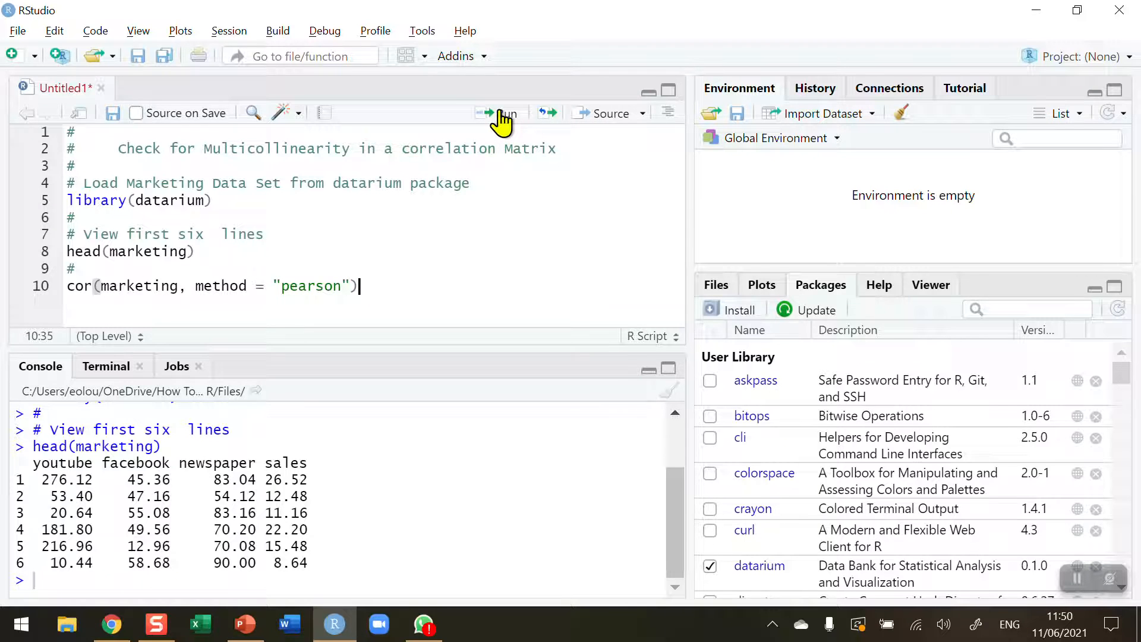
Run the cor line to print the 4×4 matrix and highlight its column headers.
{"action": "left_click", "coordinate": [499, 113]}
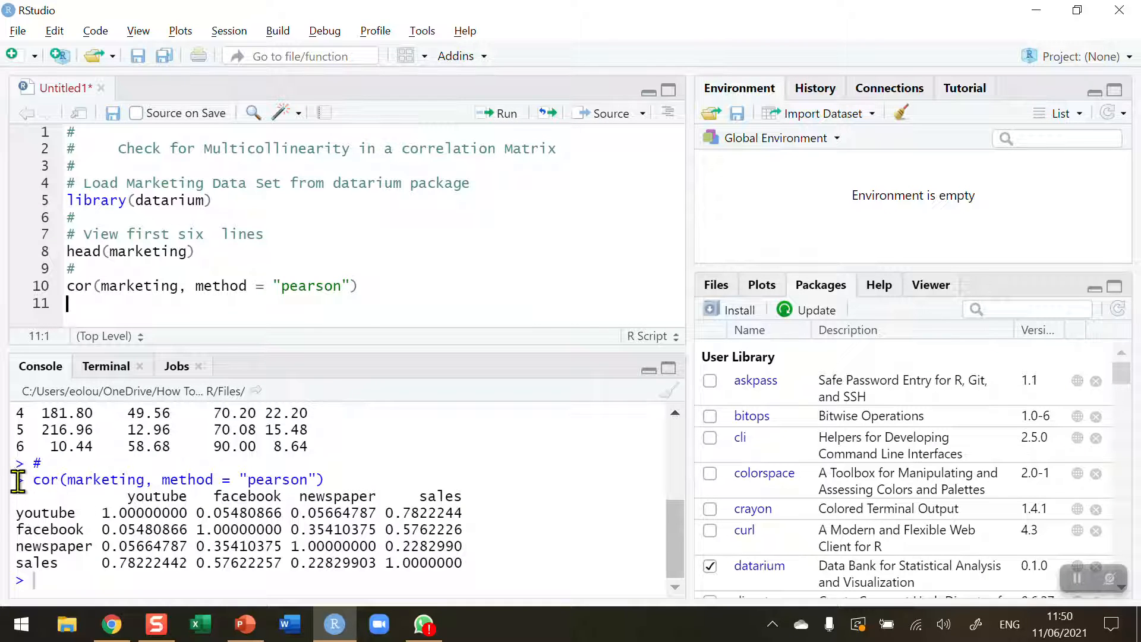
{"action": "left_click_drag", "start_coordinate": [15, 480], "coordinate": [491, 568]}
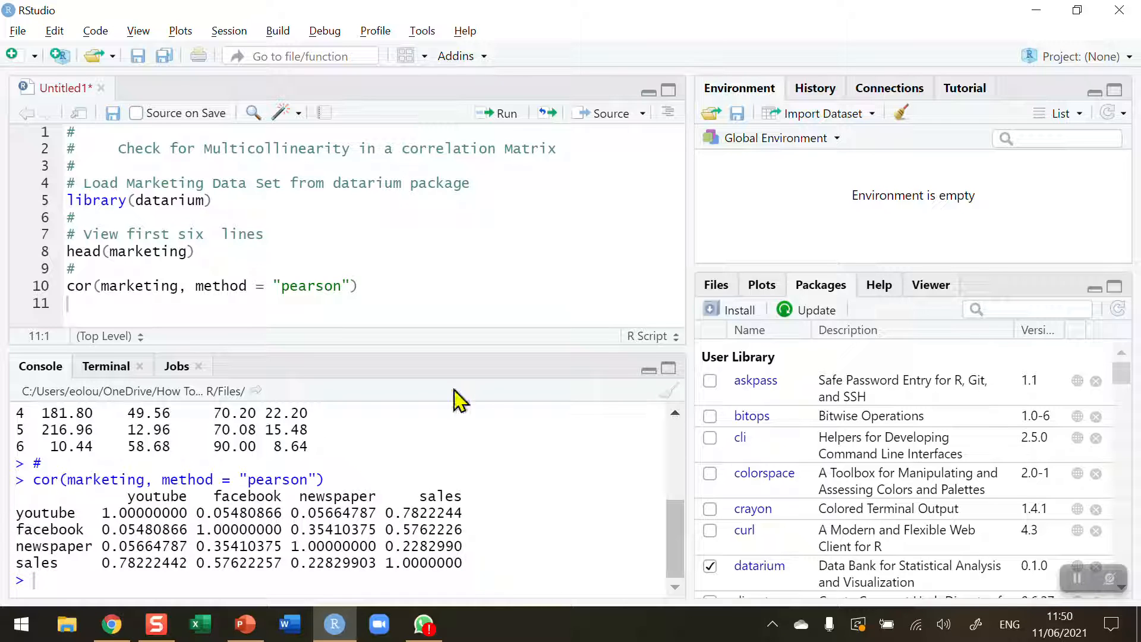
{"action": "mouse_move", "coordinate": [201, 509]}
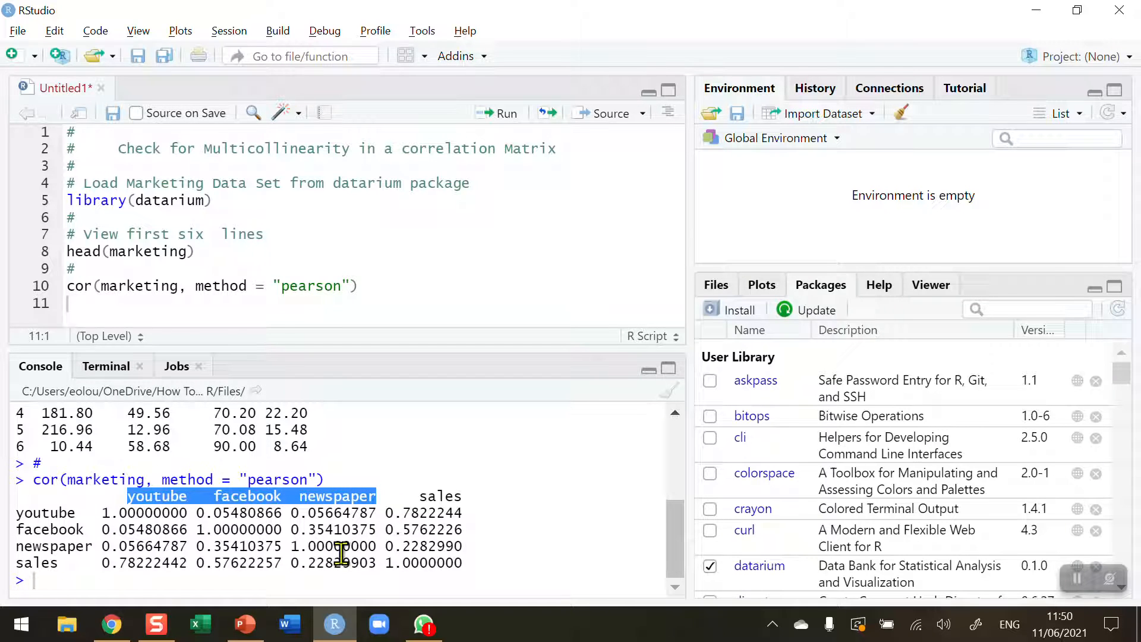
{"action": "mouse_move", "coordinate": [445, 496]}
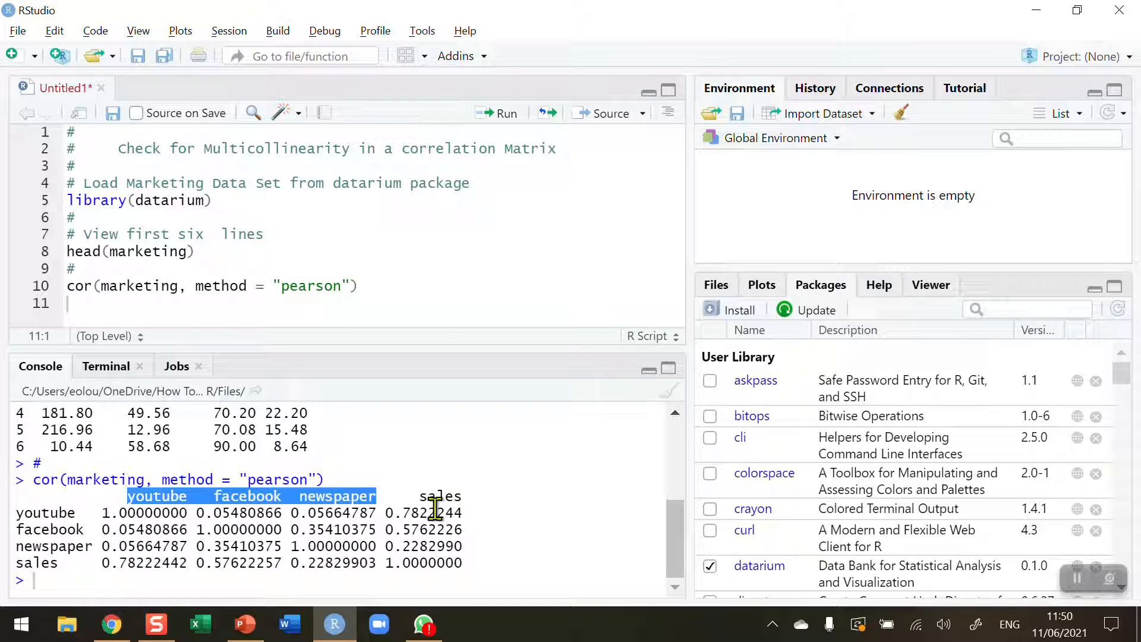
{"action": "mouse_move", "coordinate": [180, 514]}
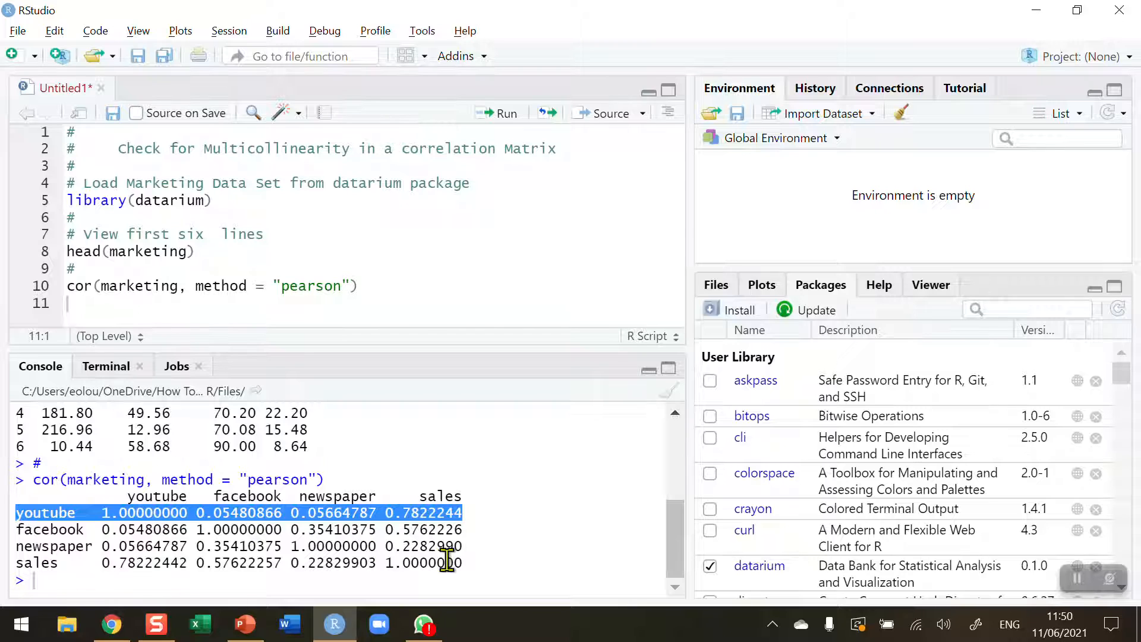
{"action": "mouse_move", "coordinate": [464, 571]}
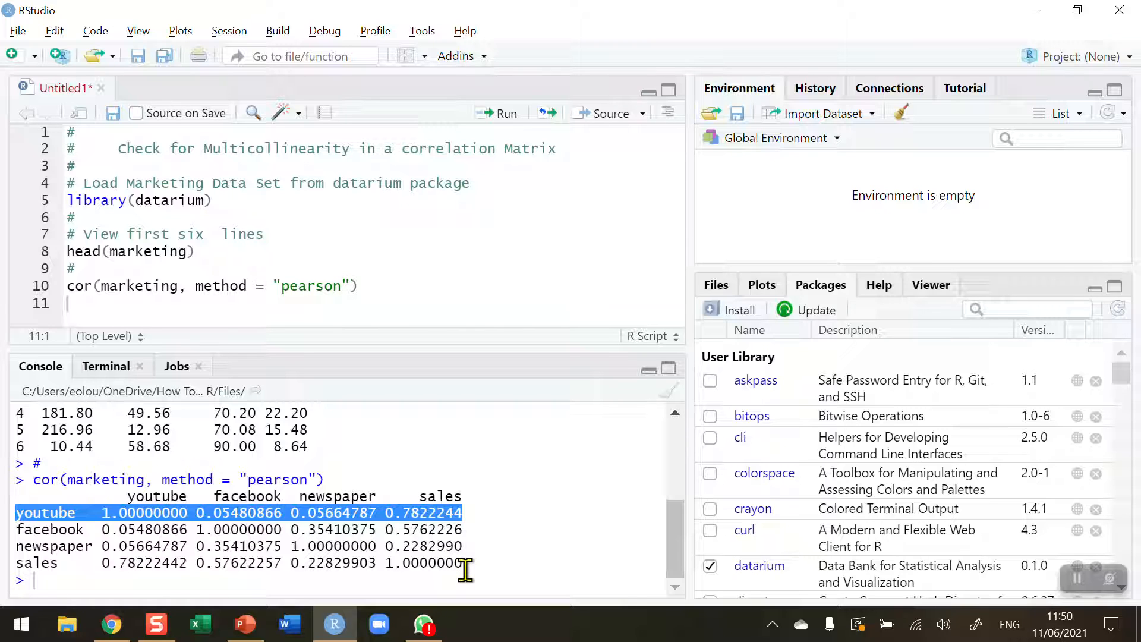
{"action": "mouse_move", "coordinate": [221, 514]}
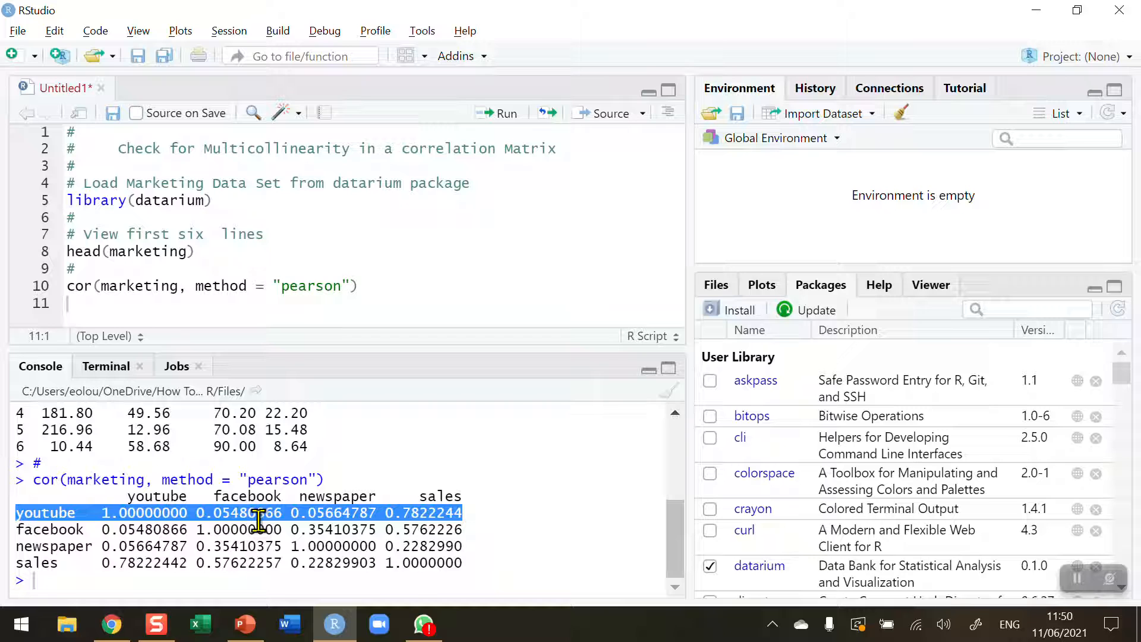
{"action": "mouse_move", "coordinate": [343, 514]}
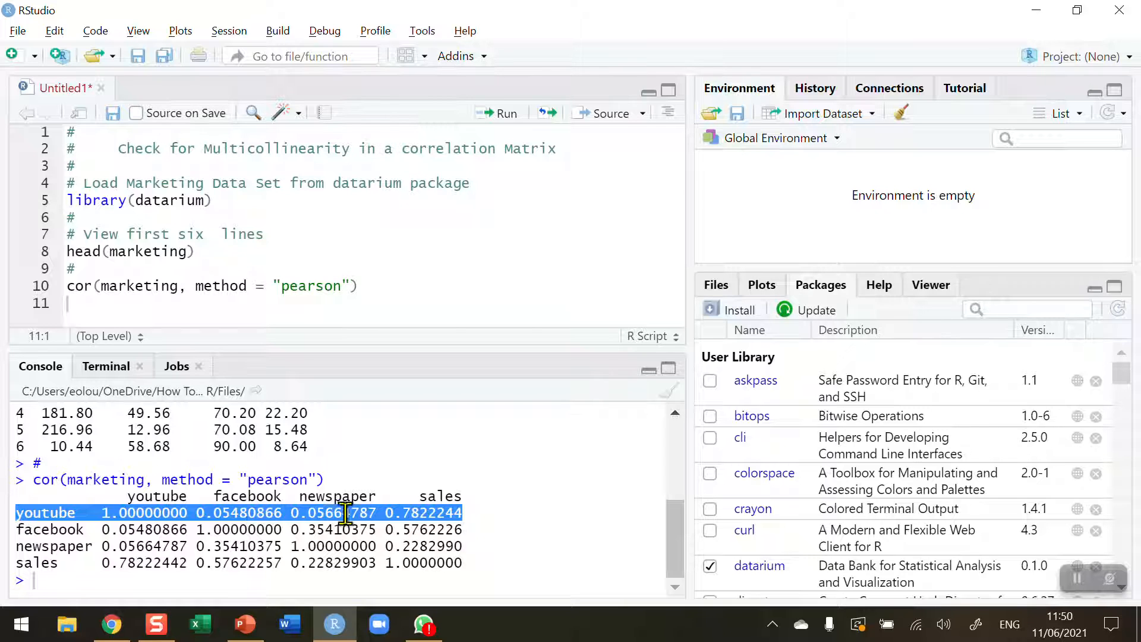
{"action": "mouse_move", "coordinate": [281, 512]}
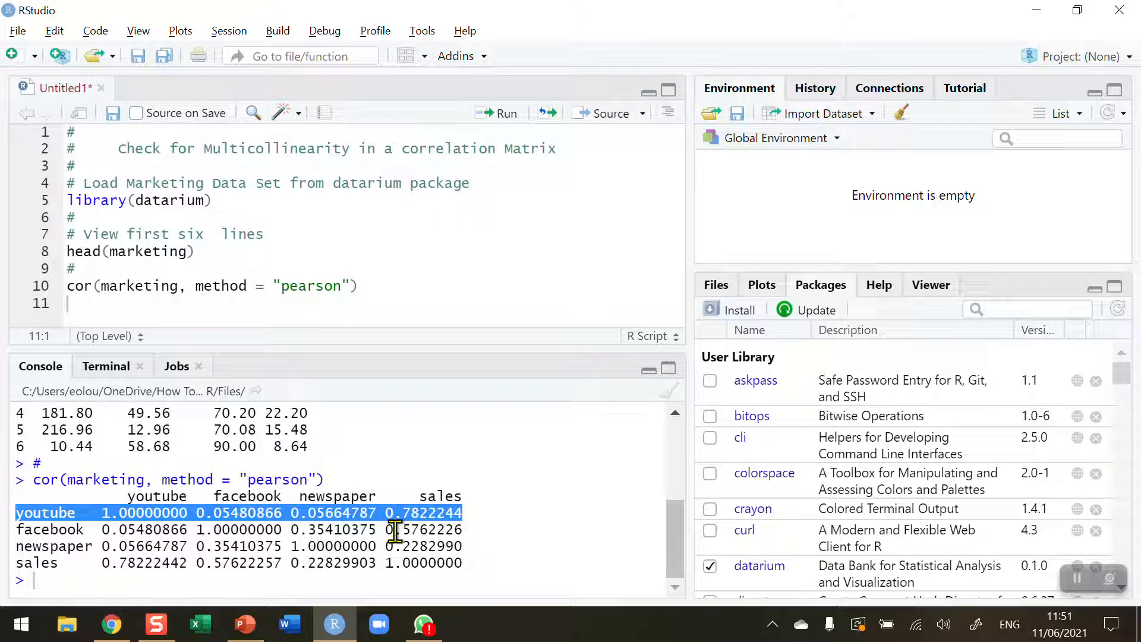
{"action": "mouse_move", "coordinate": [429, 514]}
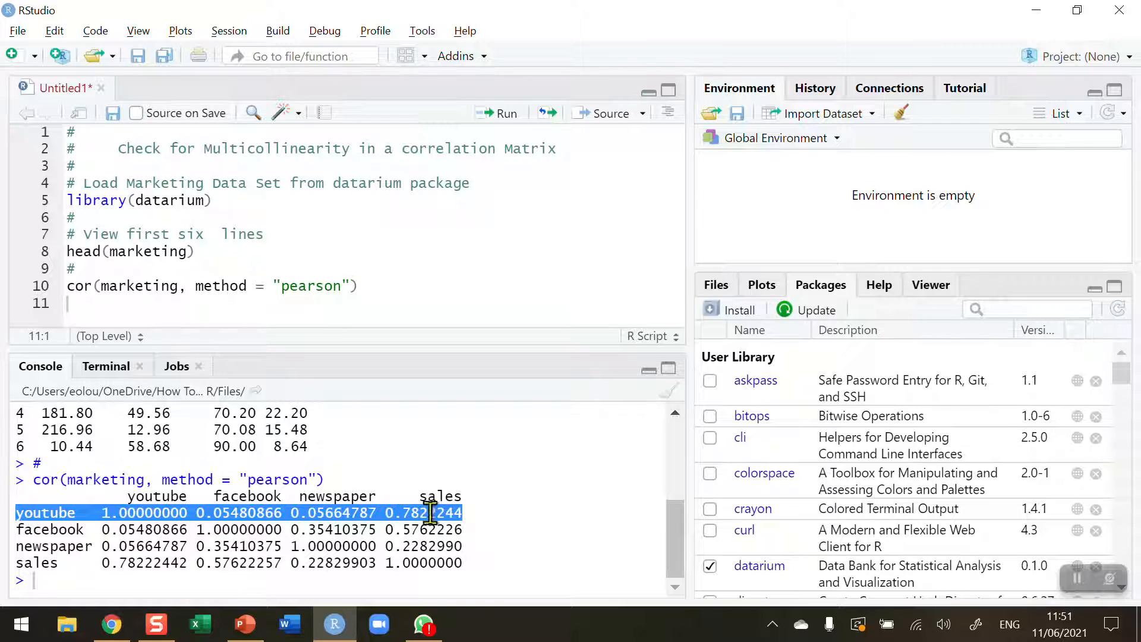
{"action": "mouse_move", "coordinate": [447, 497]}
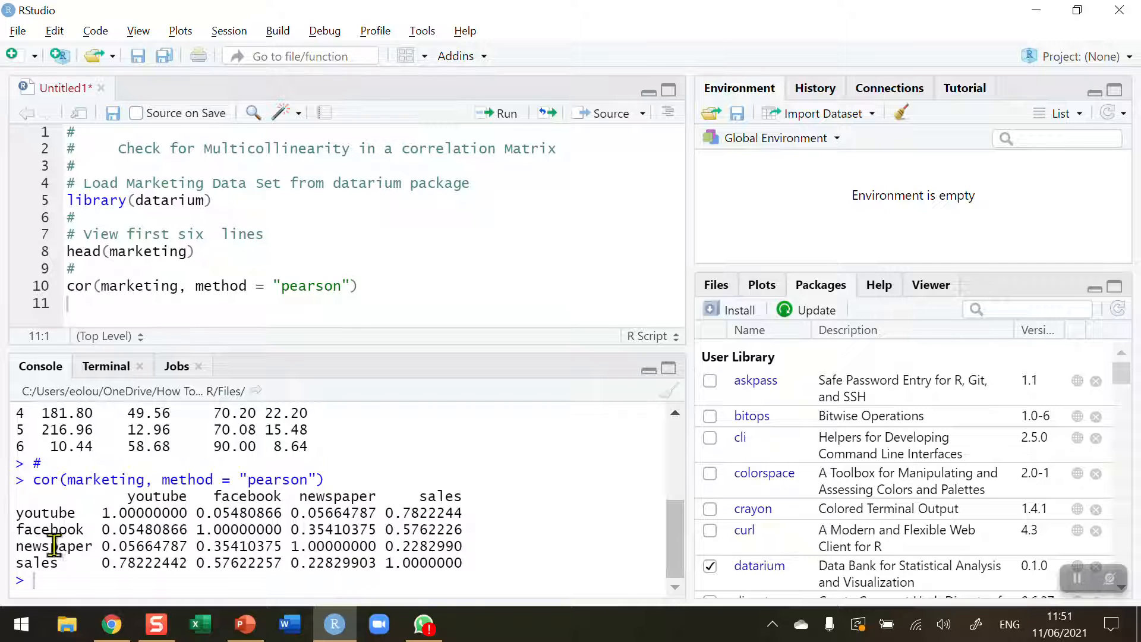
{"action": "mouse_move", "coordinate": [67, 530]}
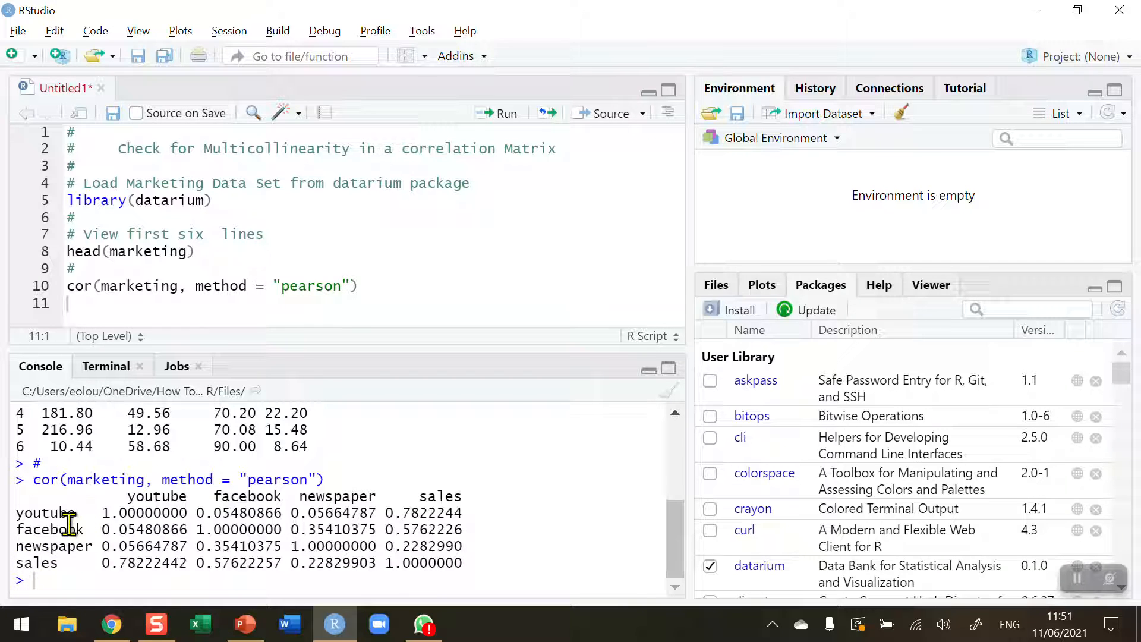
{"action": "left_click_drag", "start_coordinate": [128, 496], "coordinate": [374, 495]}
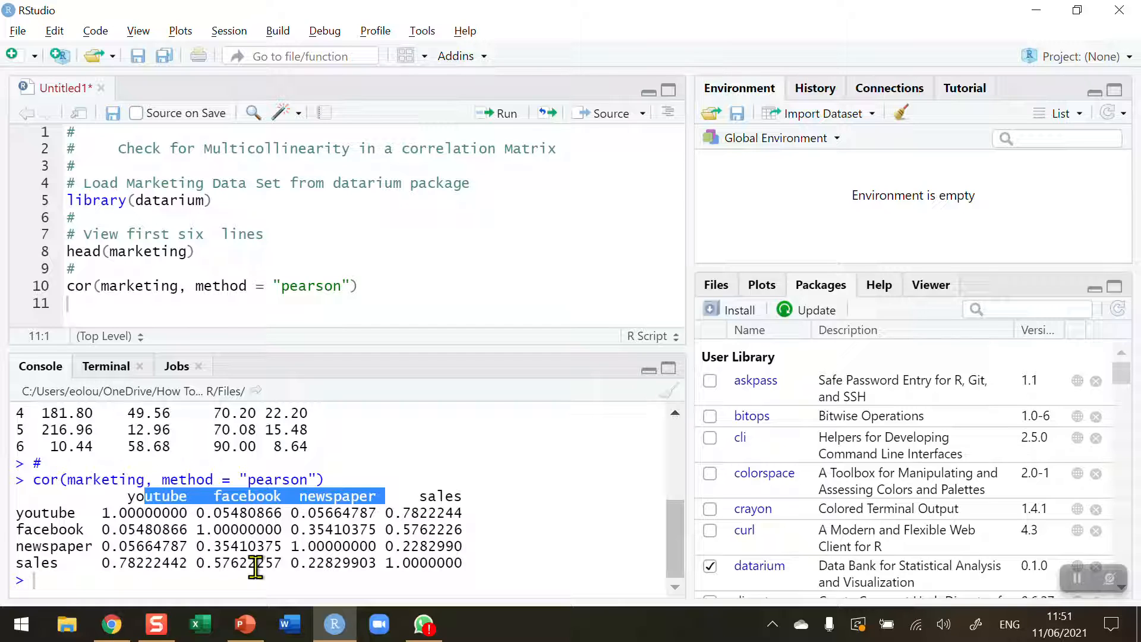
{"action": "left_click", "coordinate": [599, 511]}
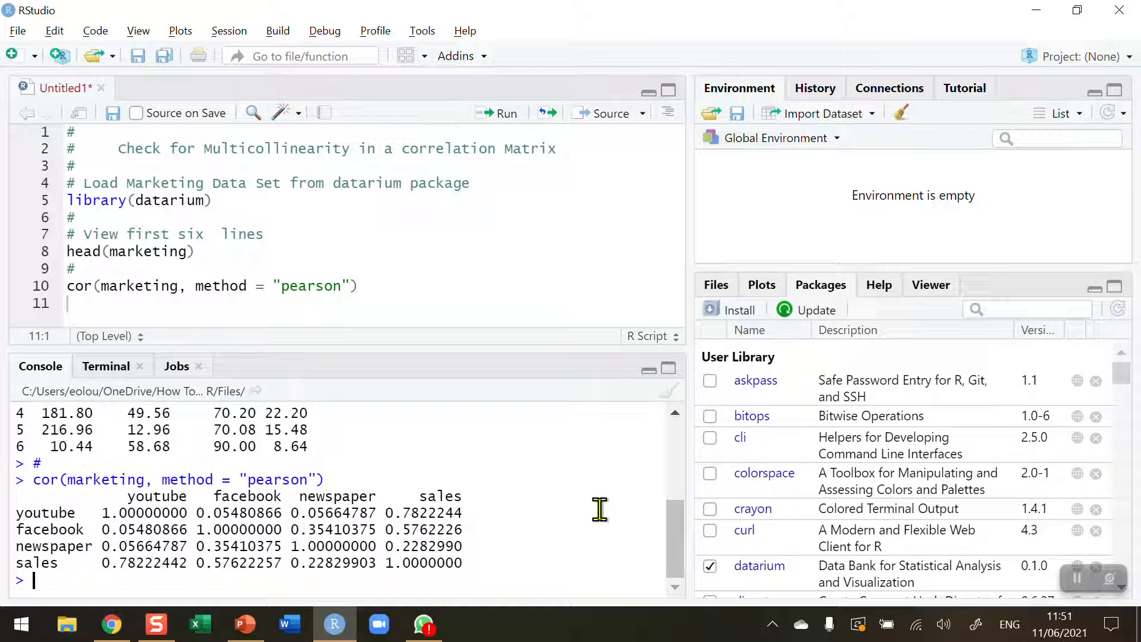
{"action": "mouse_move", "coordinate": [580, 523]}
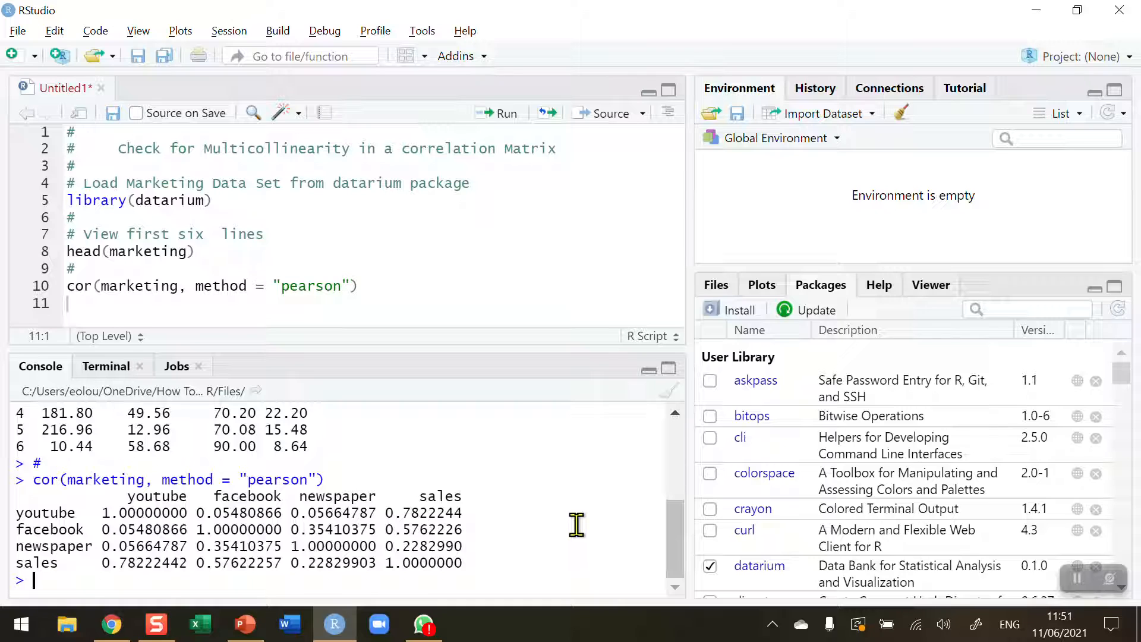
{"action": "mouse_move", "coordinate": [1068, 594]}
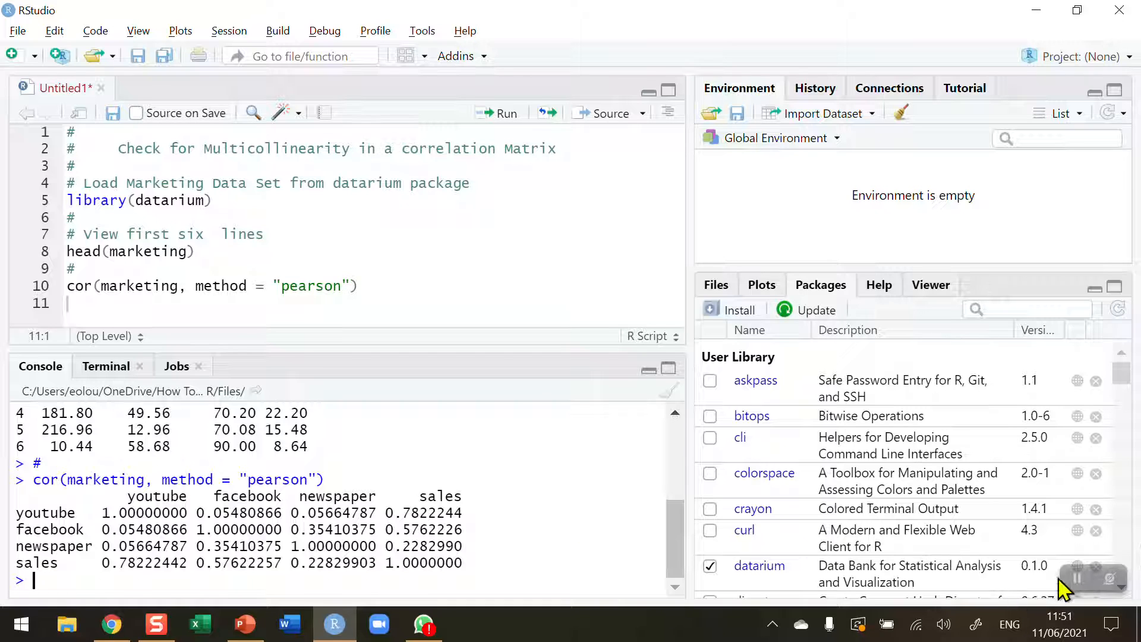